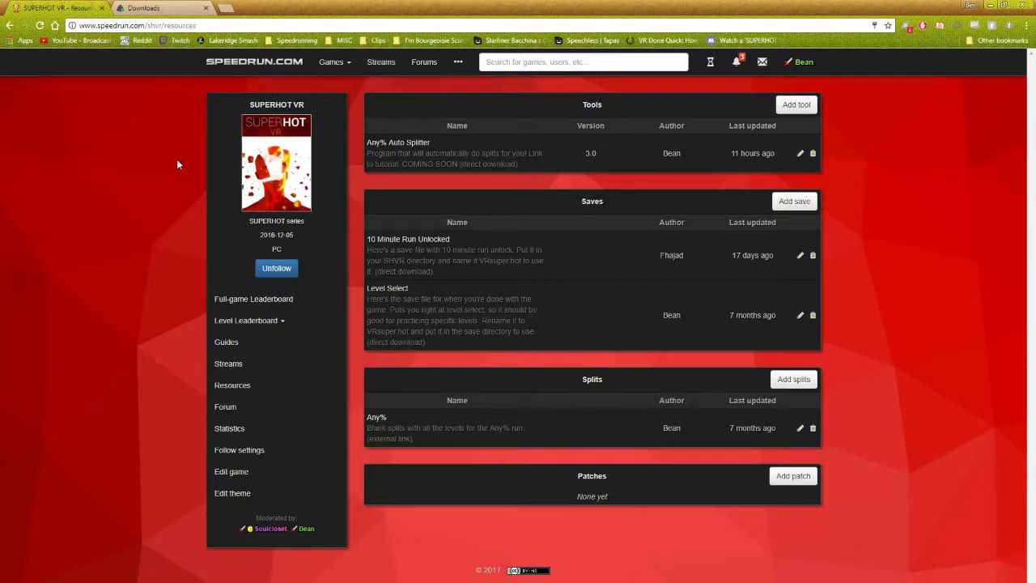
mouse_move(445, 165)
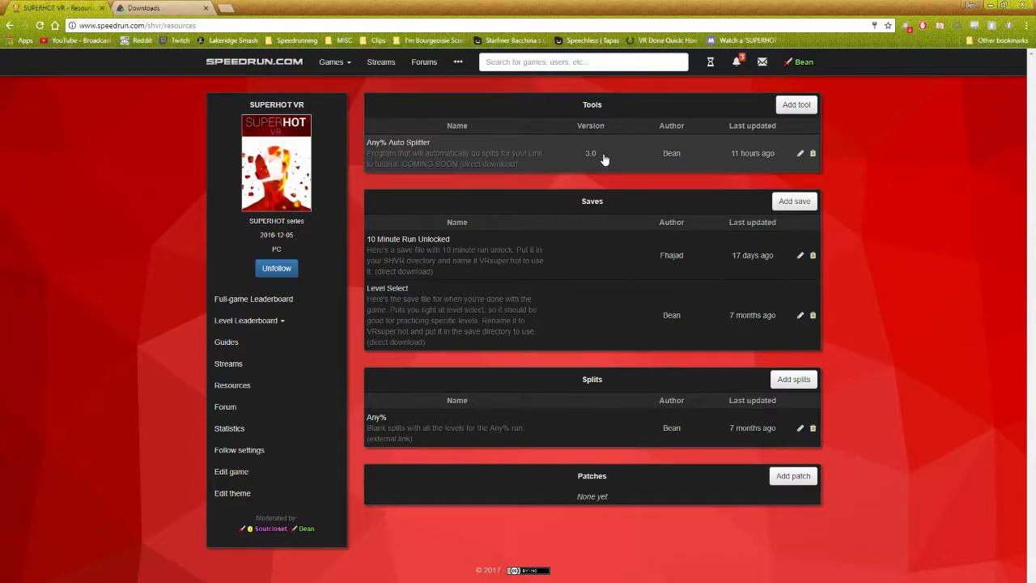
mouse_move(602, 159)
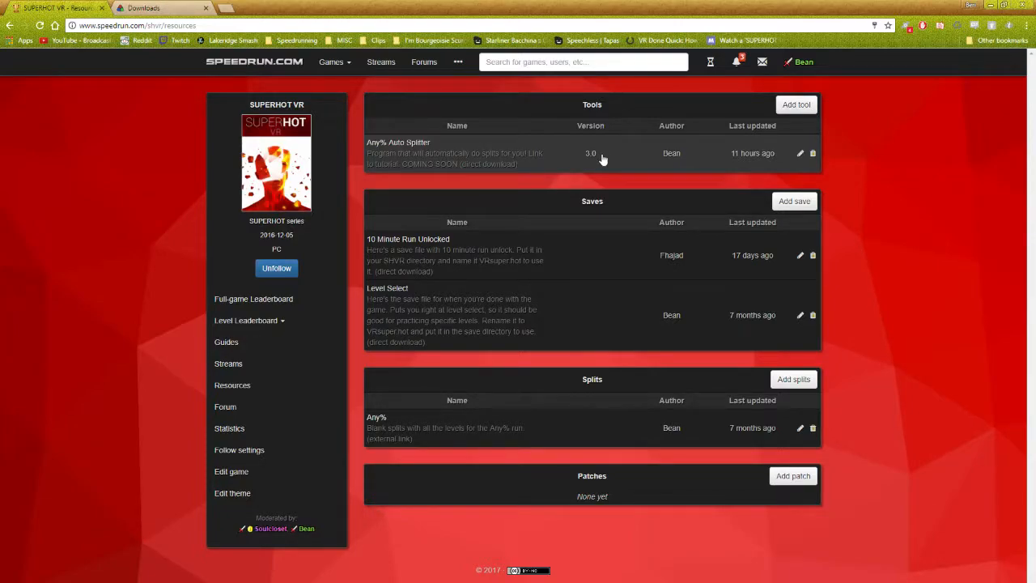
mouse_move(588, 177)
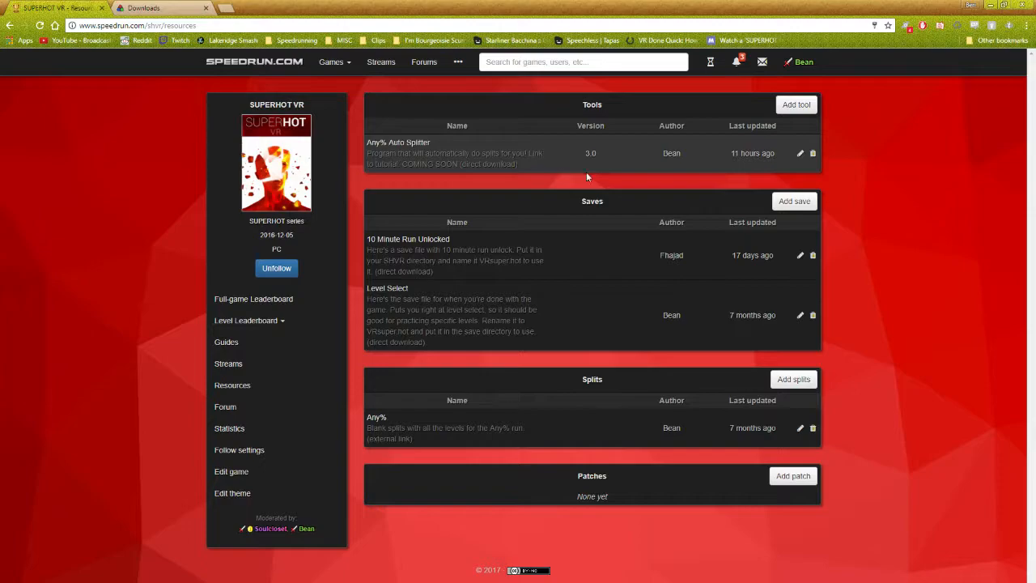
mouse_move(398, 142)
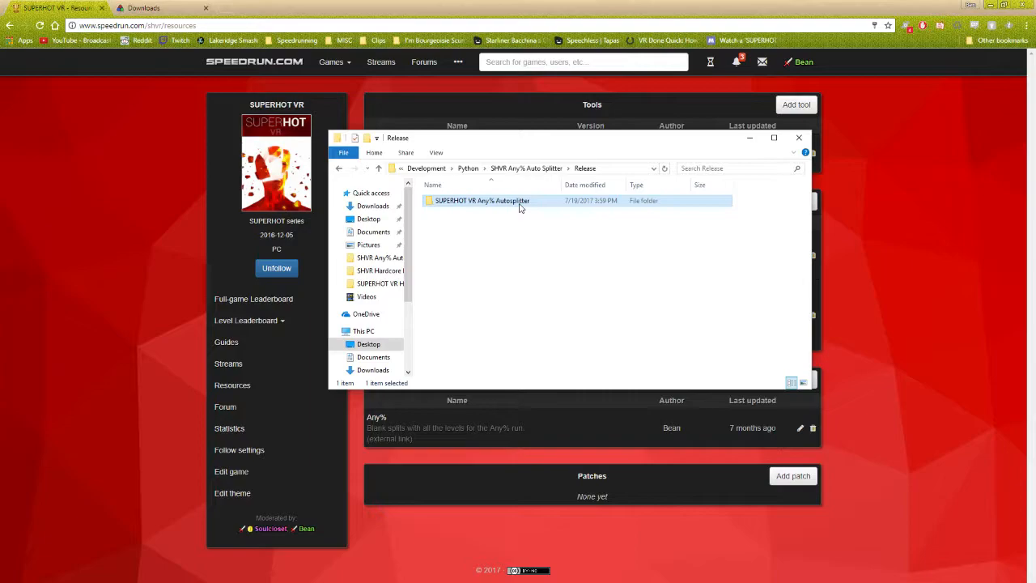
Open the SUPERHOT VR Any% Autosplitter folder and bring up AutoSplit.exe's context menu.
double_click(483, 201)
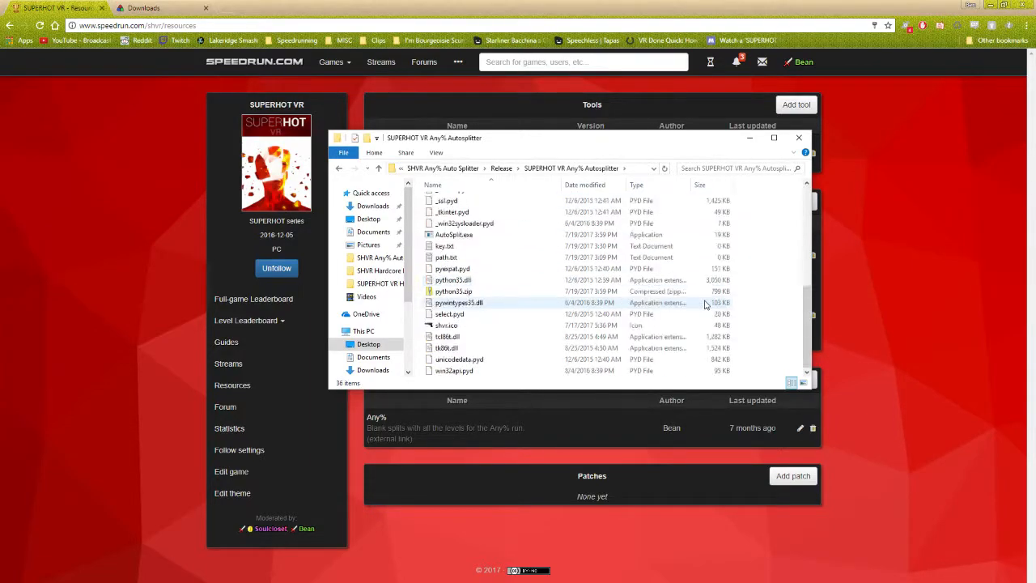
mouse_move(453, 235)
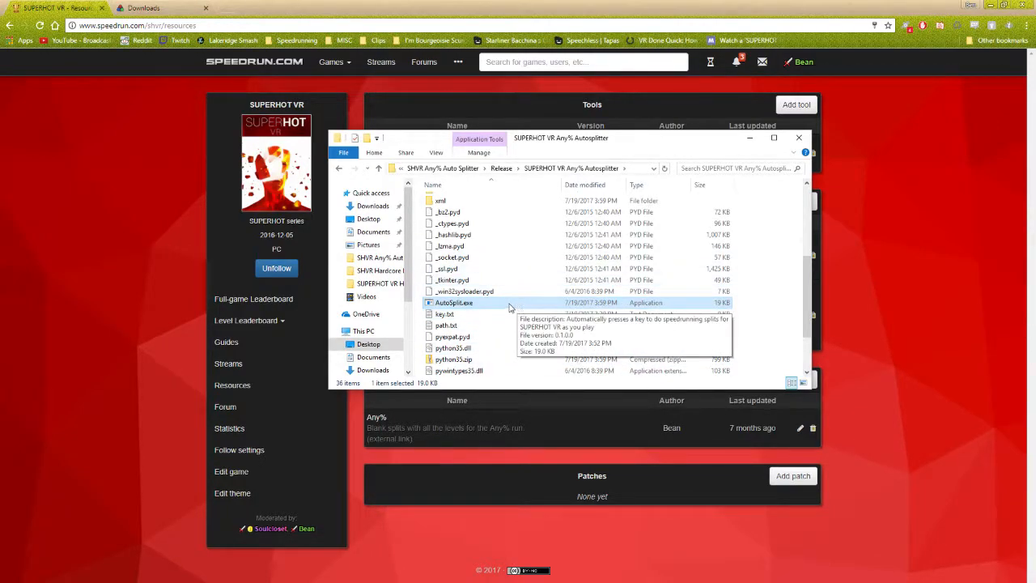
right_click(454, 303)
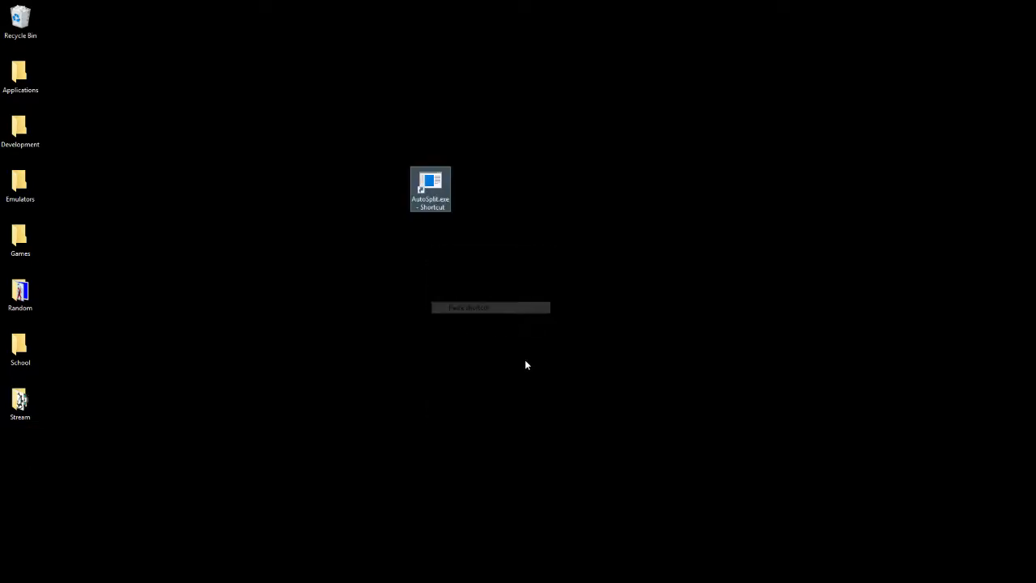
mouse_move(434, 178)
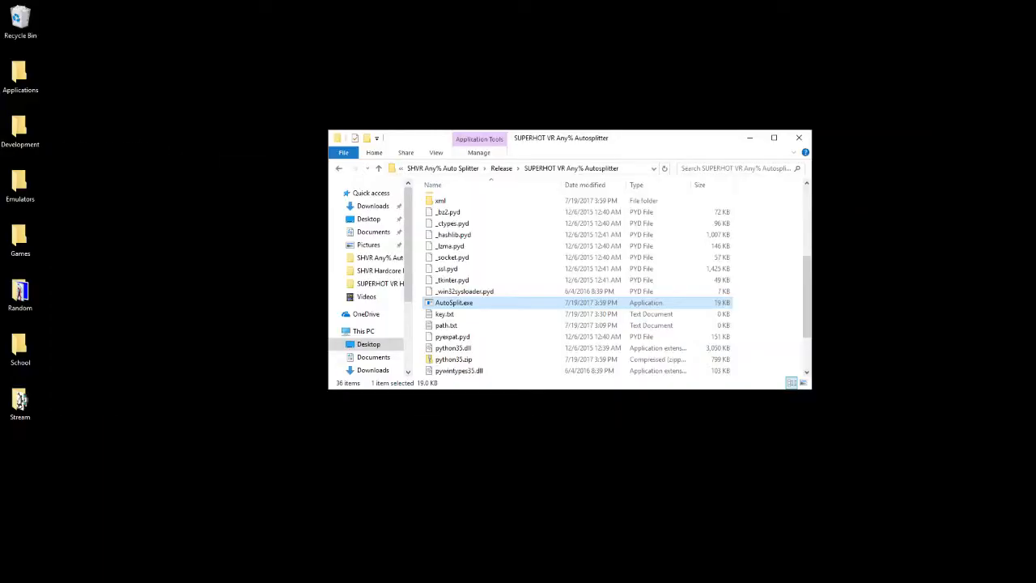
mouse_move(454, 302)
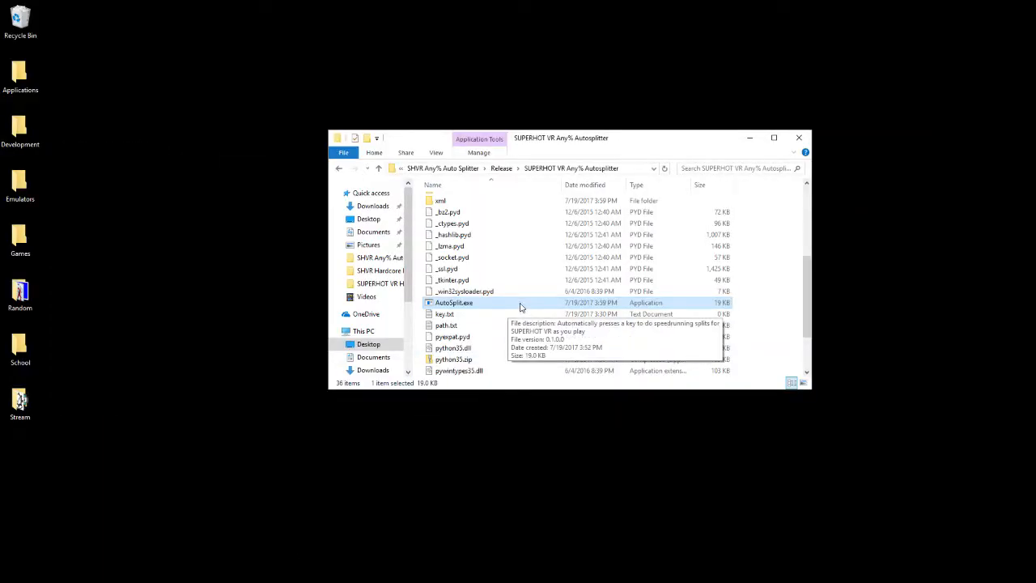
Launch AutoSplit.exe and select its Split Key field to assign the split key.
double_click(453, 303)
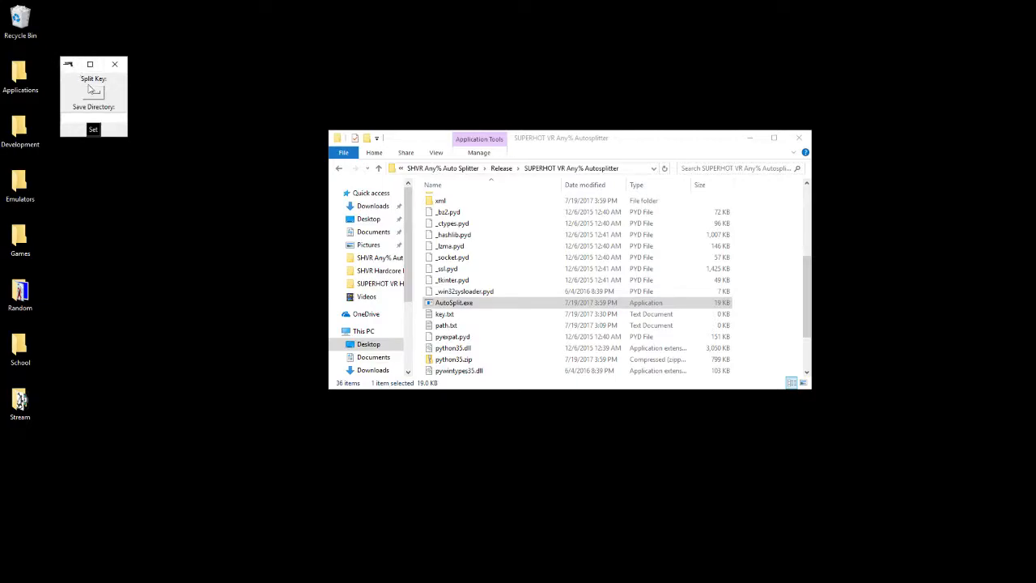
mouse_move(112, 100)
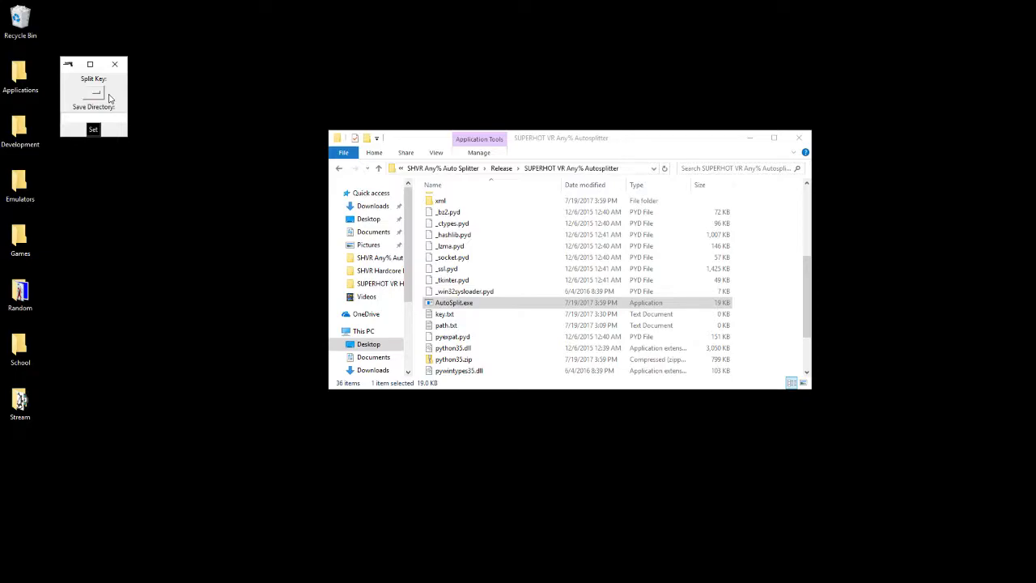
mouse_move(123, 91)
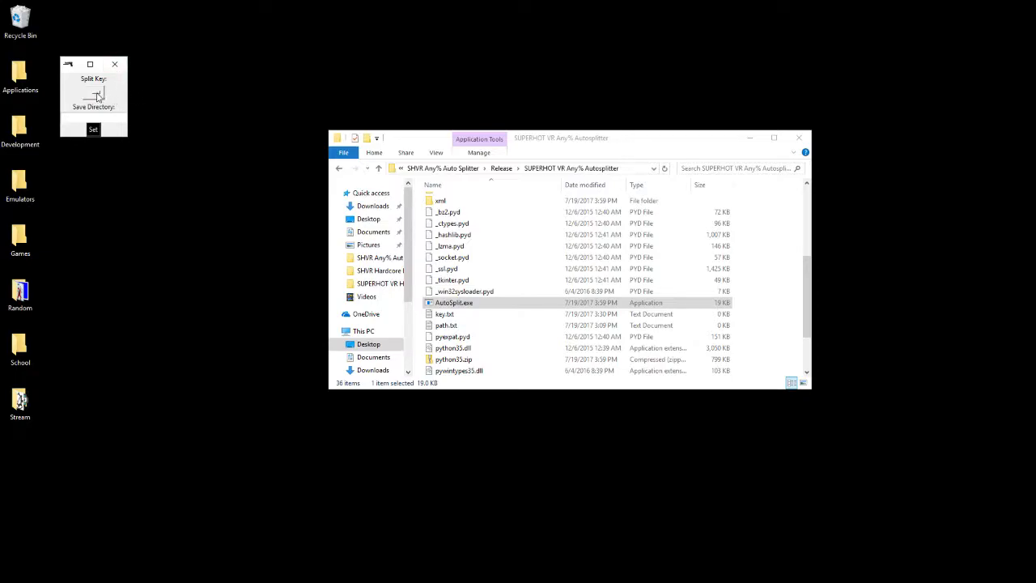
click(92, 92)
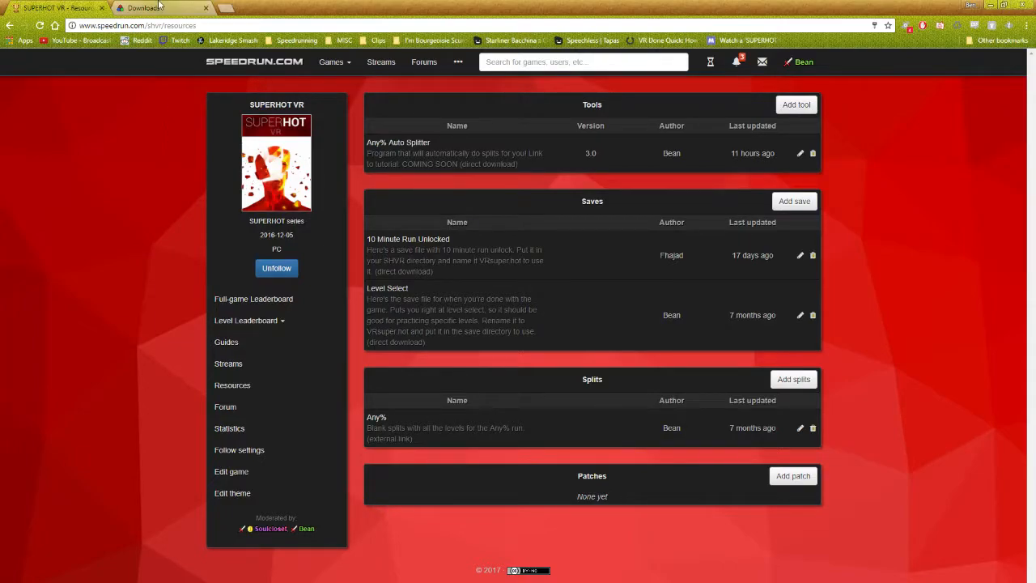
Minimize the browser so LiveSplit's Superhot VR Any% splits are visible.
click(149, 6)
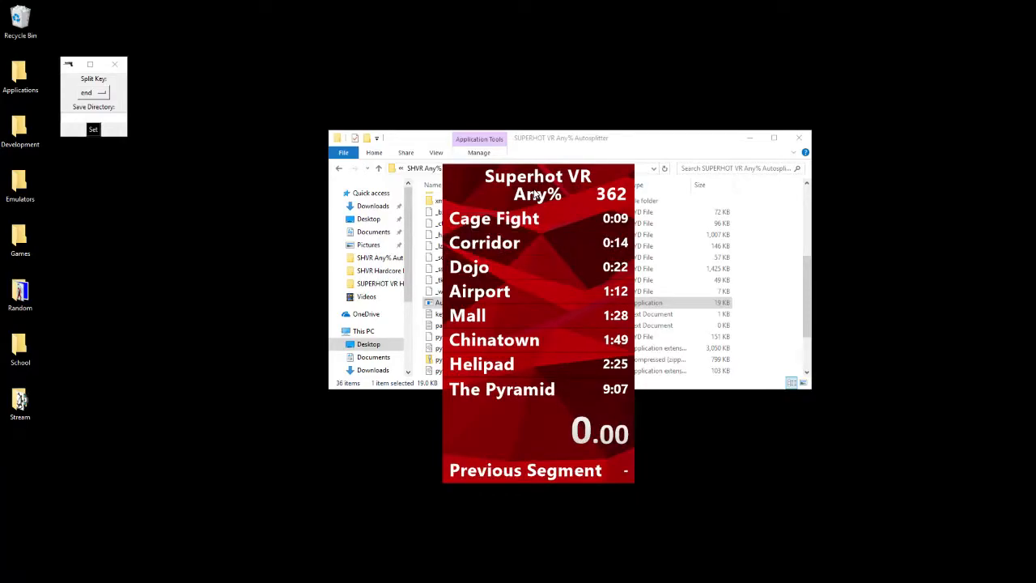
mouse_move(522, 297)
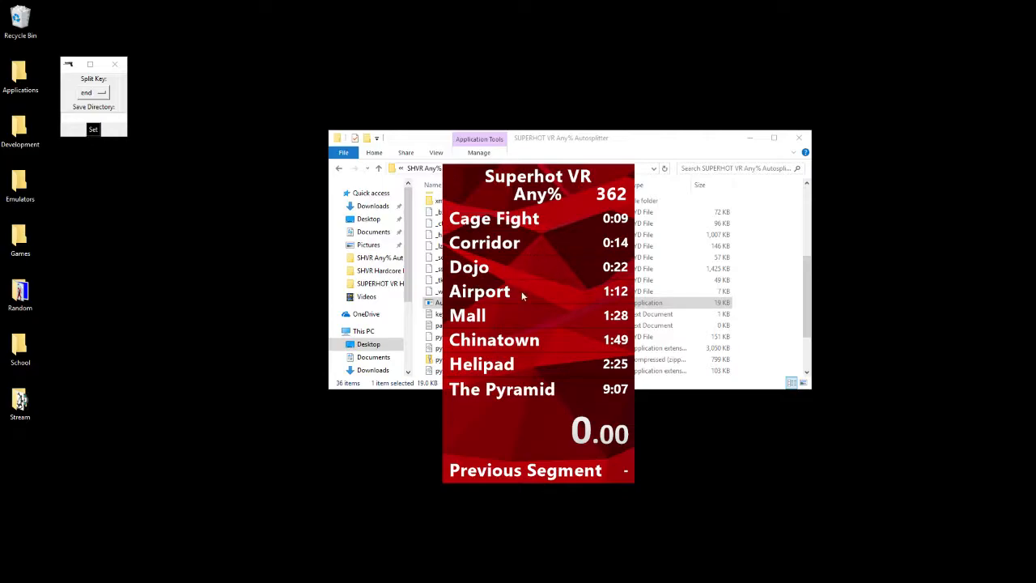
mouse_move(156, 129)
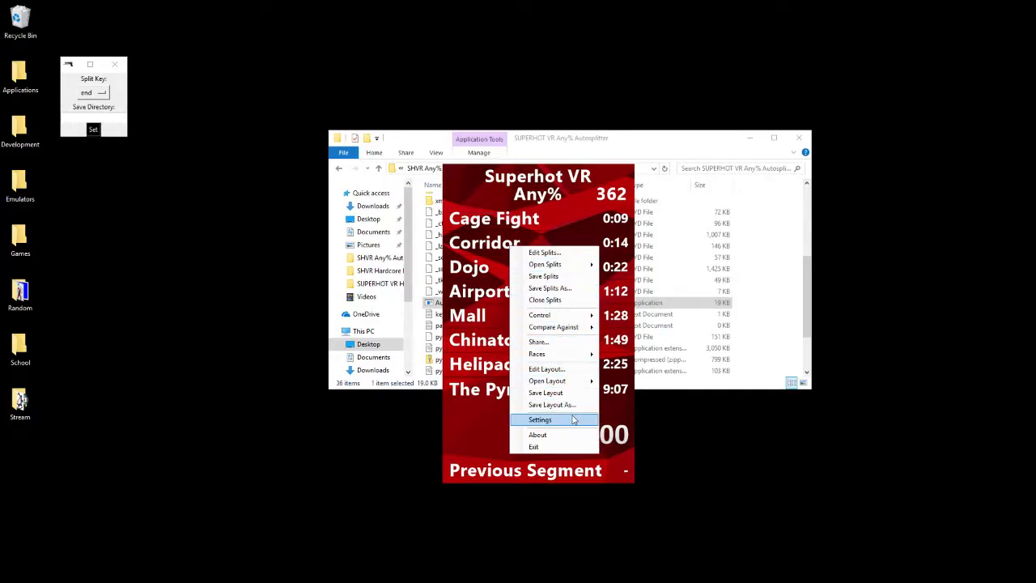
click(541, 419)
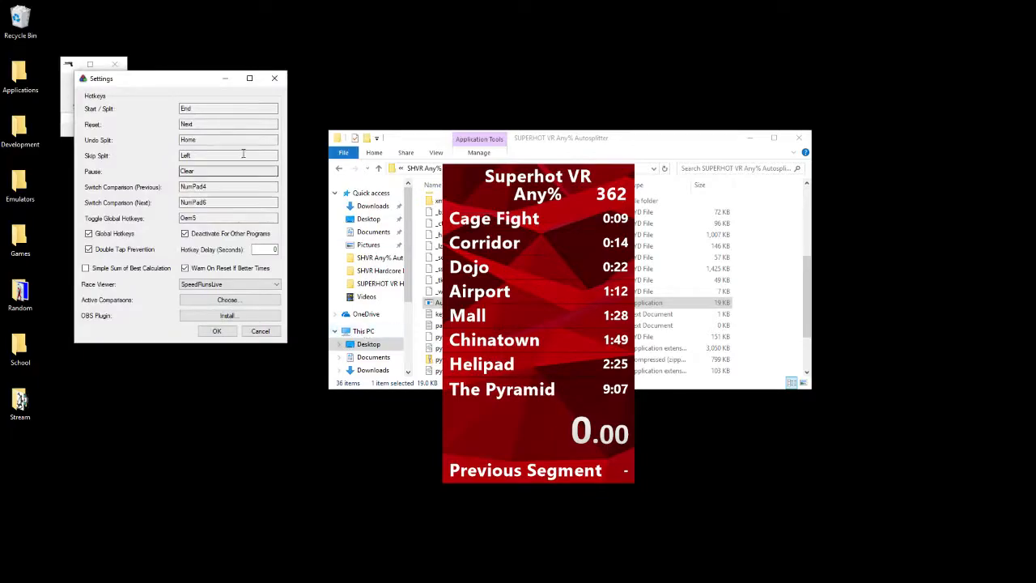
click(228, 107)
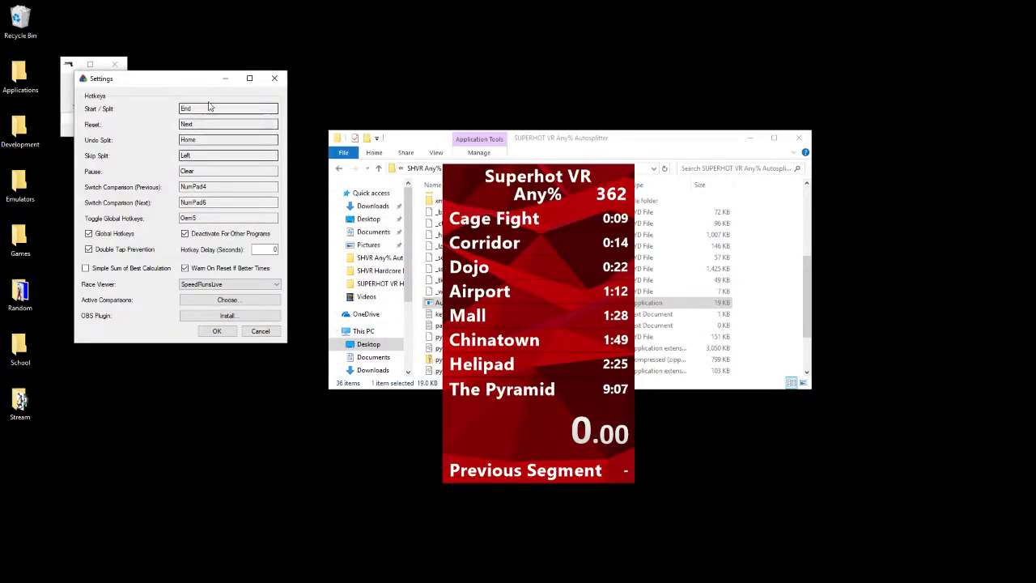
click(89, 250)
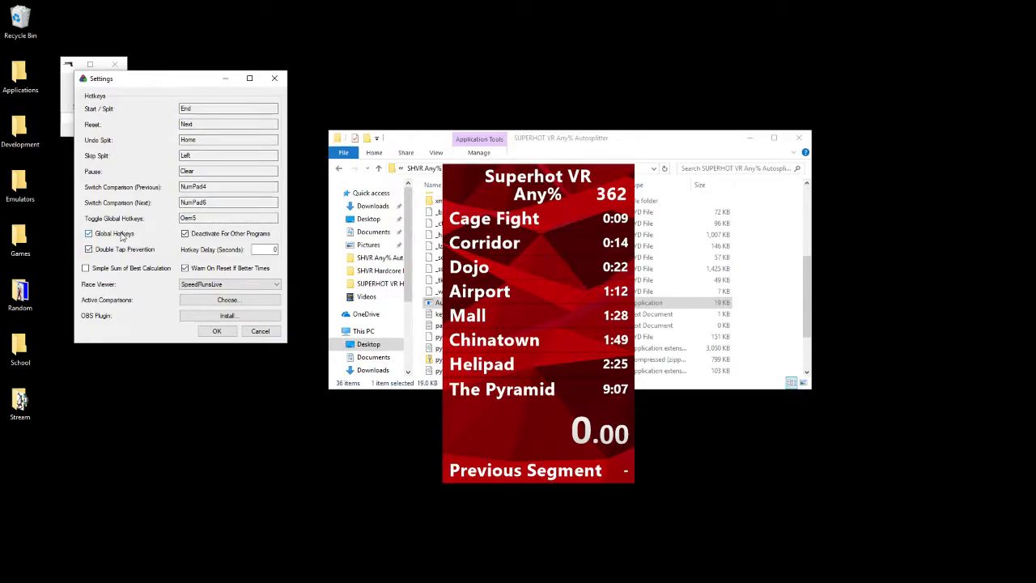
click(89, 233)
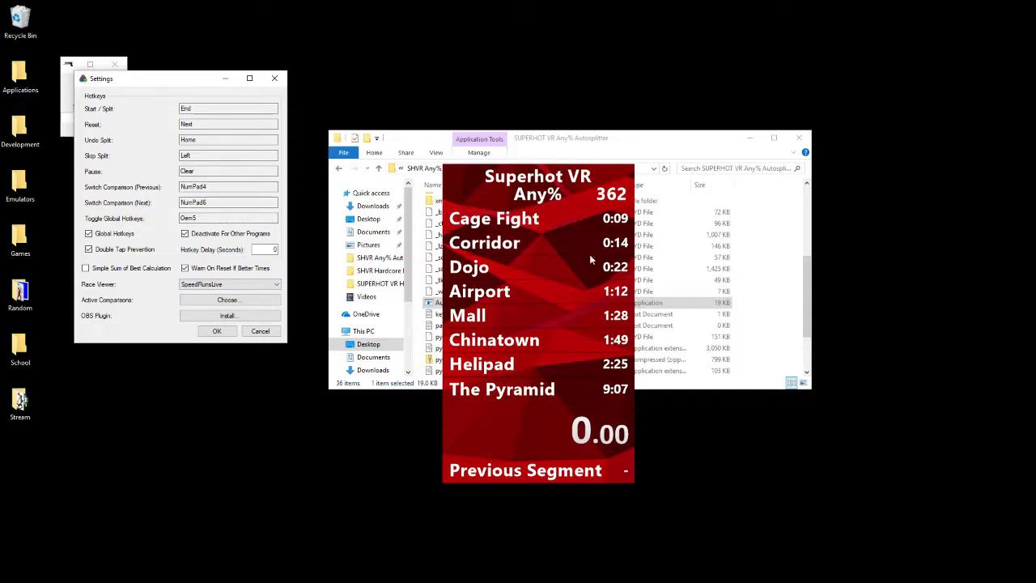
mouse_move(535, 278)
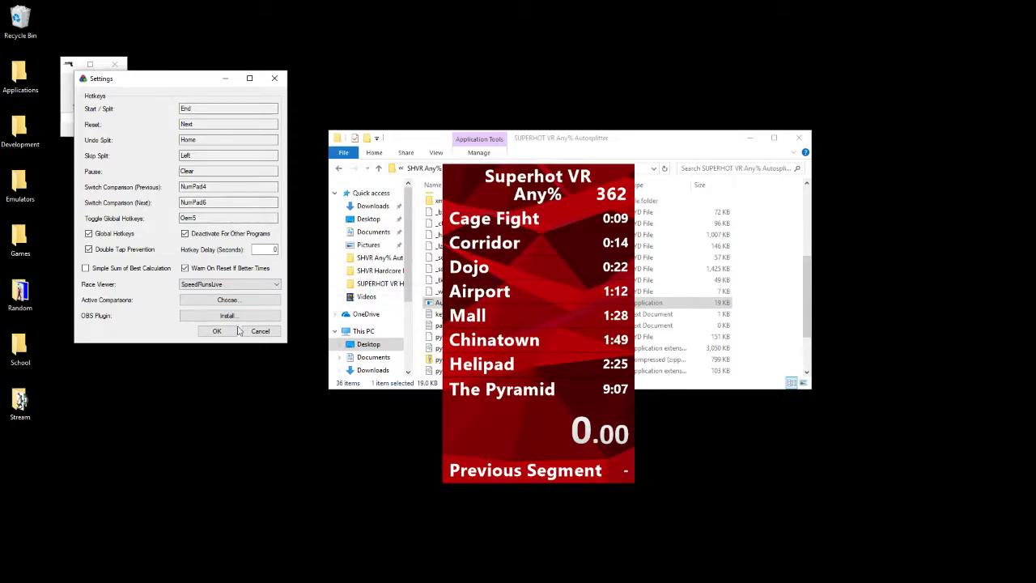
click(217, 330)
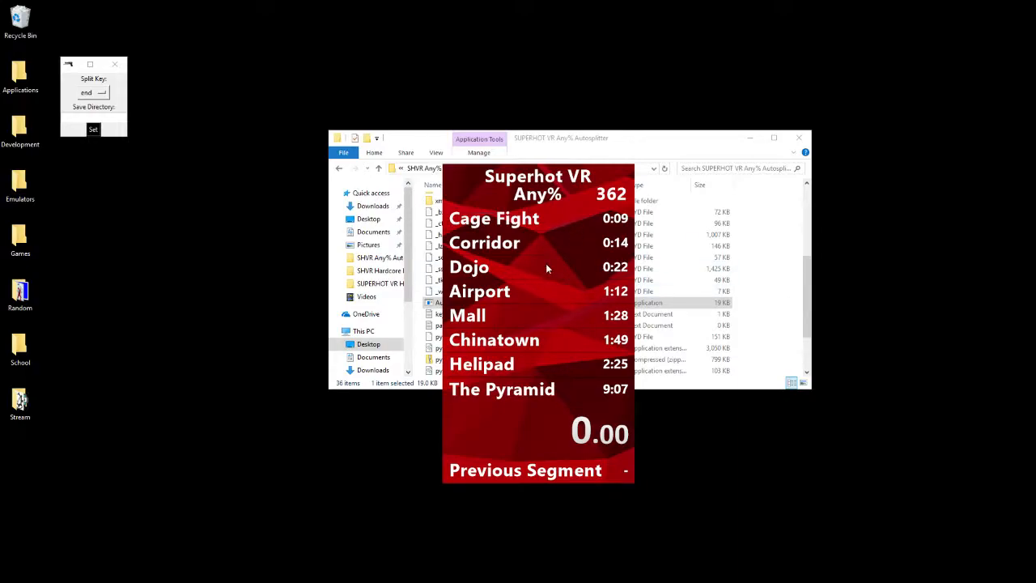
mouse_move(551, 272)
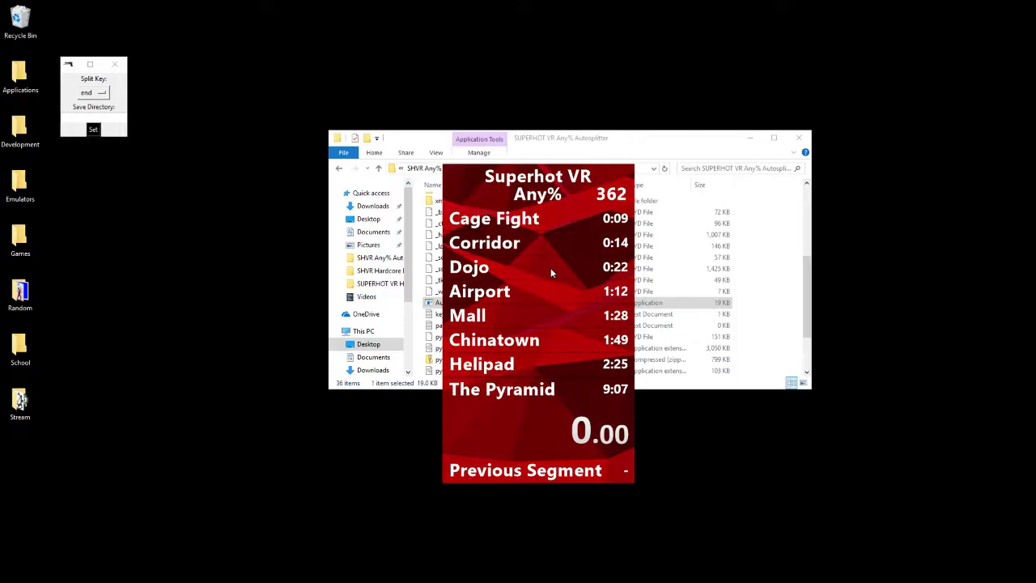
mouse_move(469, 288)
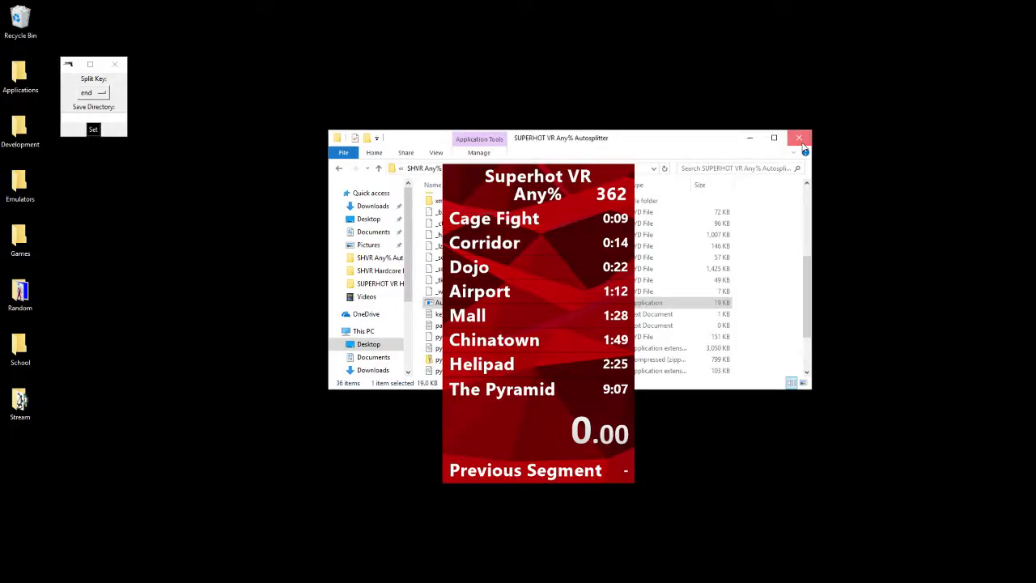
click(800, 137)
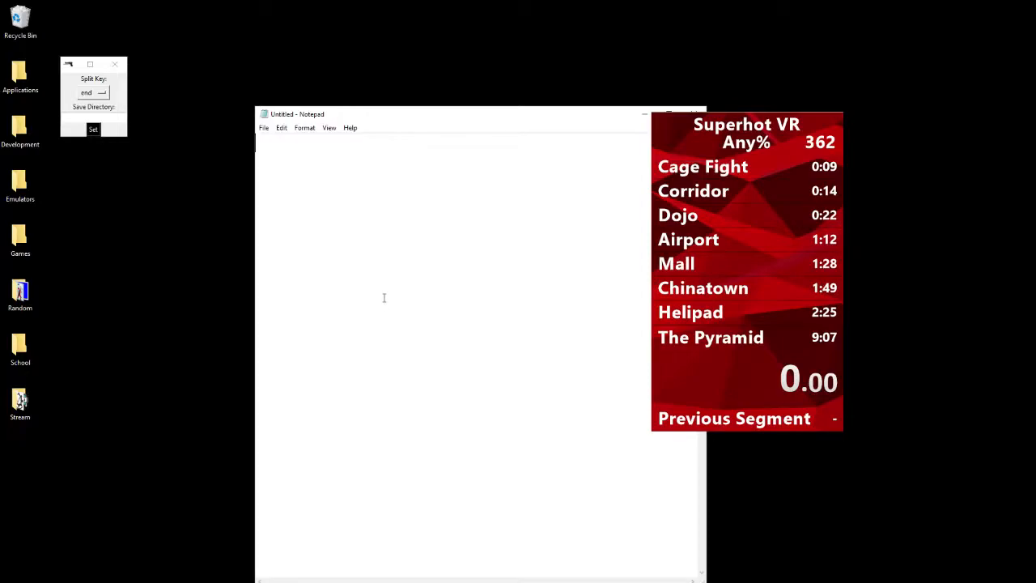
Write %appdata% into the blank Notepad note.
text(%appdat)
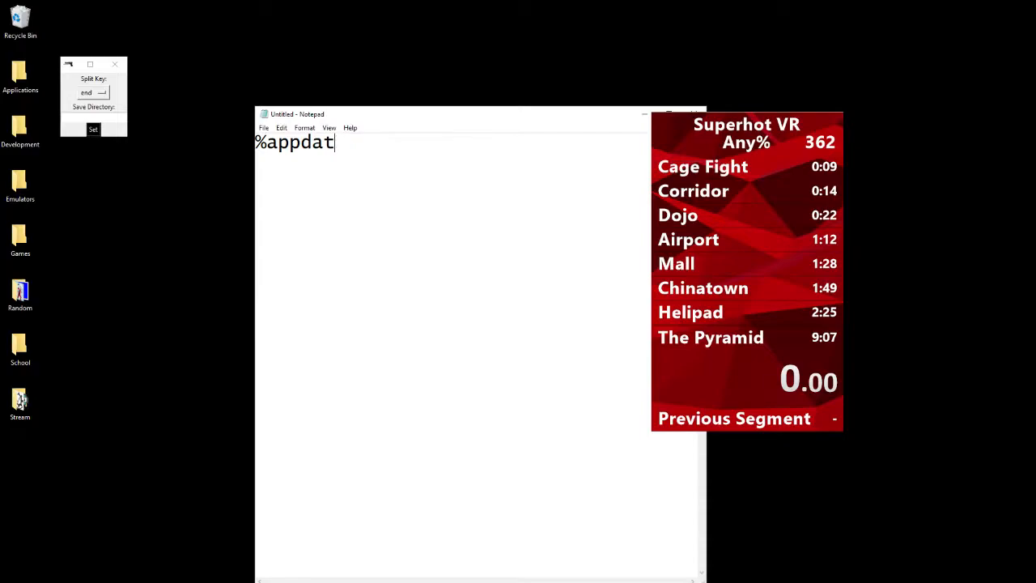
text(a%)
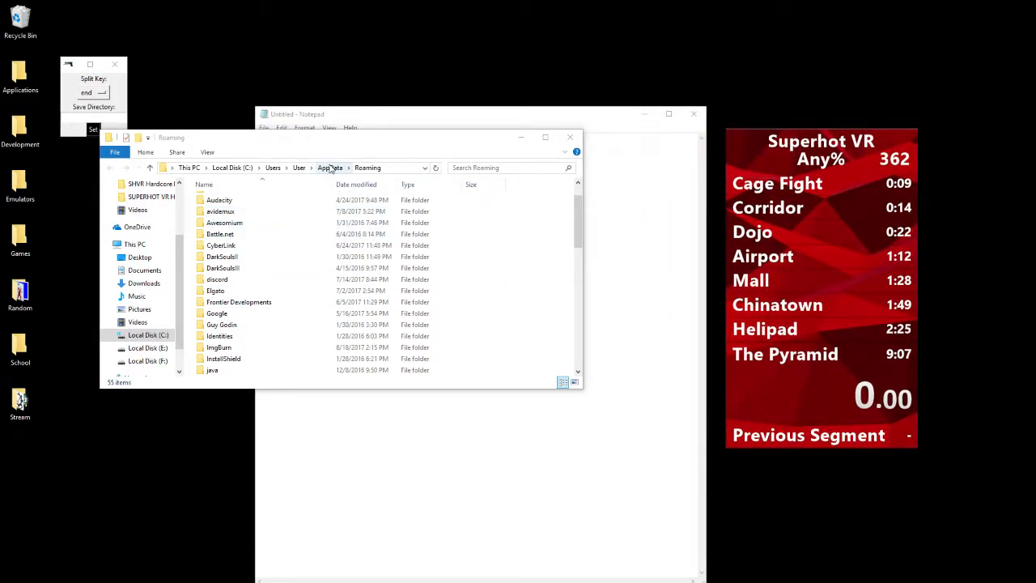
Browse to the SUPERHOT_VR save files under AppData\LocalLow\SUPERHOT_Team.
click(331, 167)
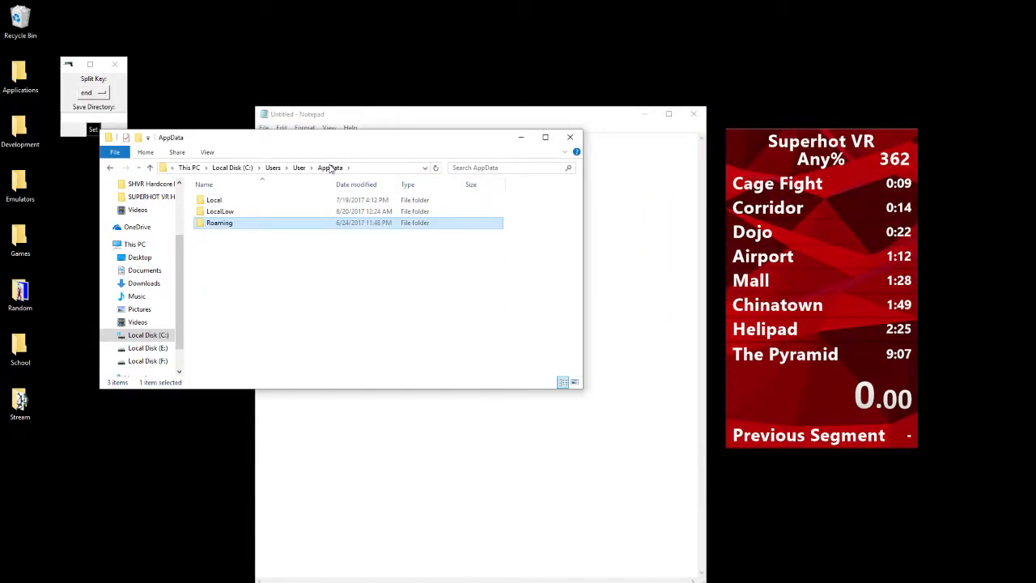
double_click(220, 211)
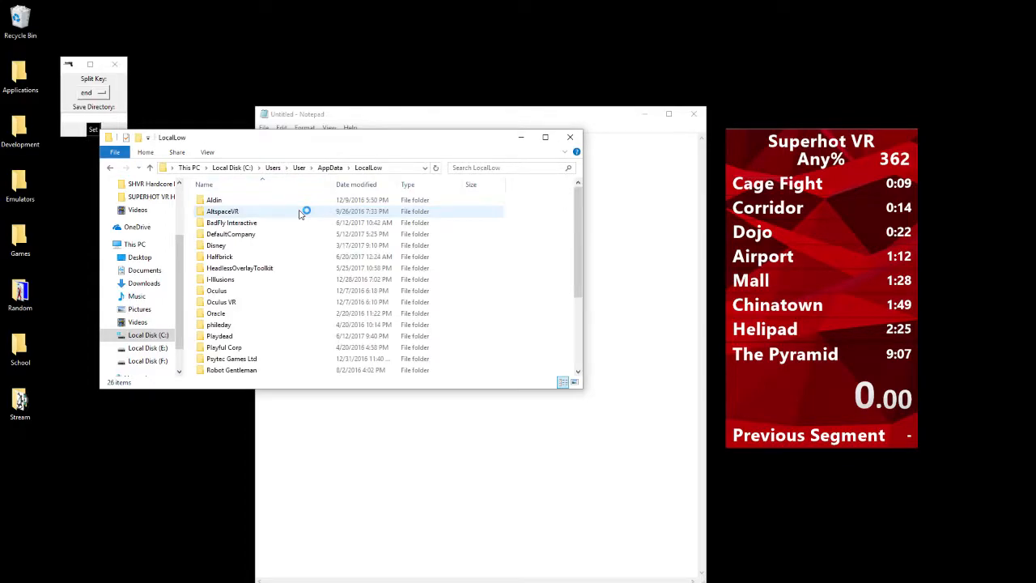
scroll(down, 3)
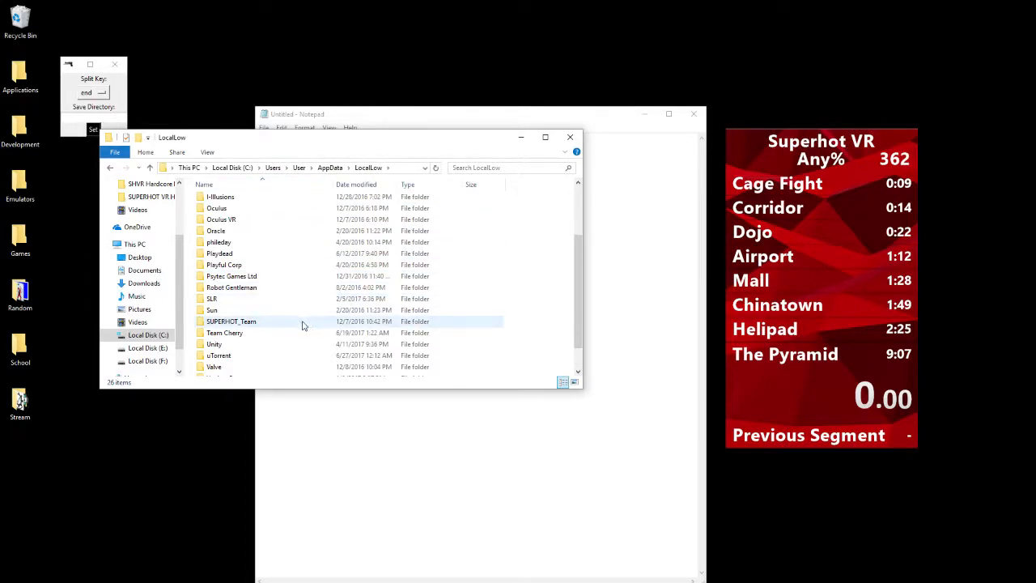
double_click(230, 321)
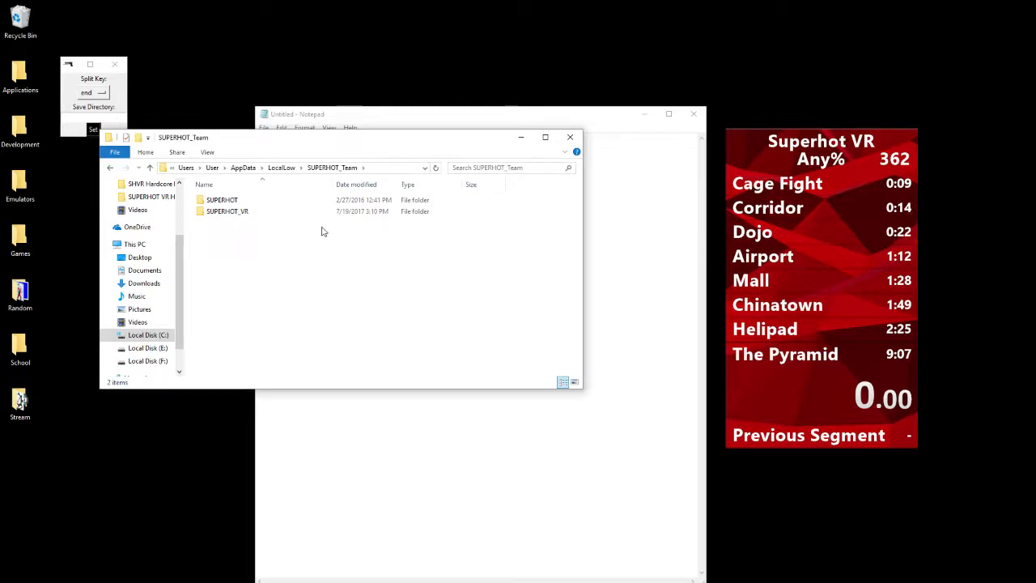
double_click(227, 211)
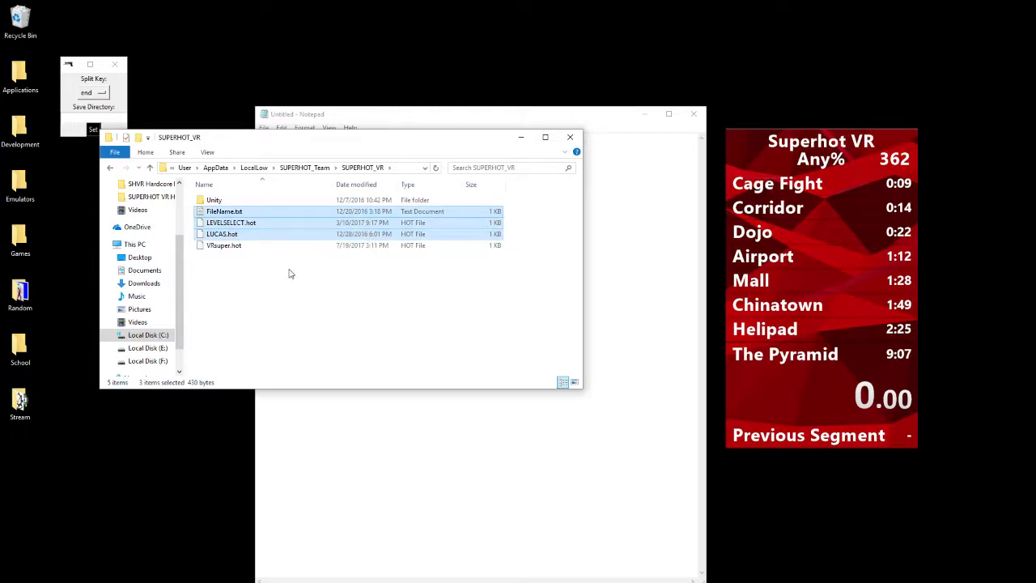
click(291, 272)
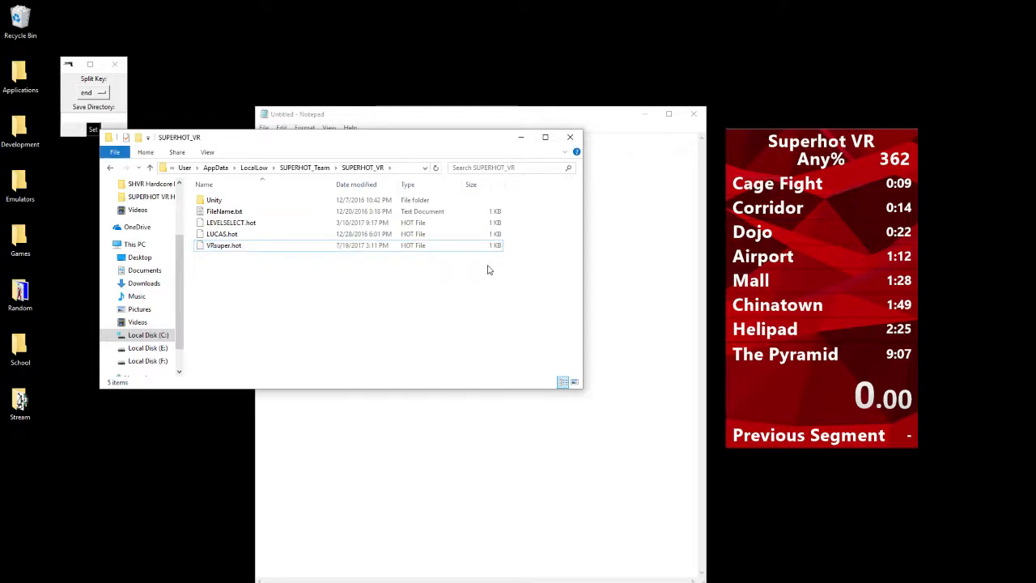
click(224, 244)
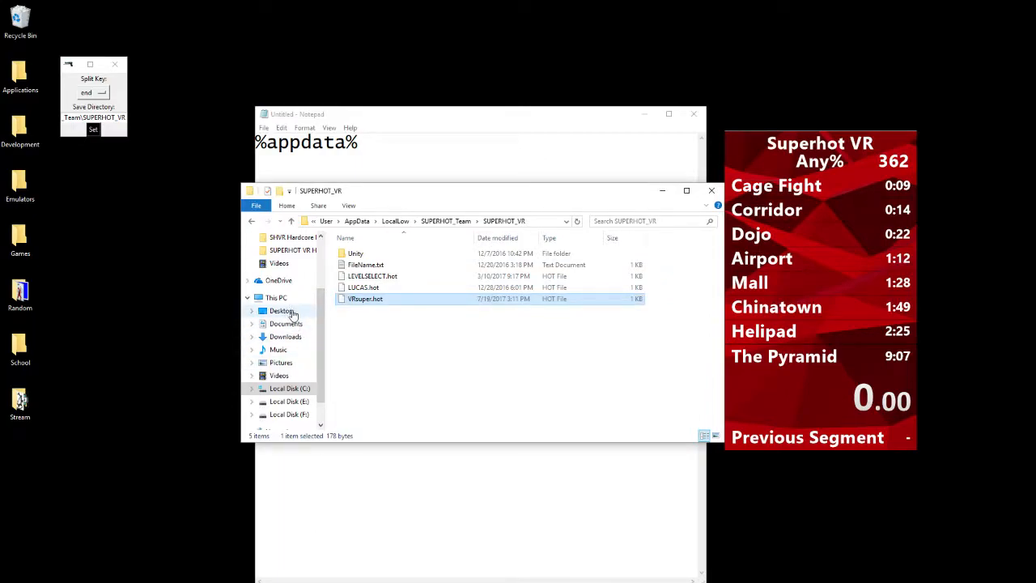
Switch to the Desktop and open the Development\Python folder.
click(282, 311)
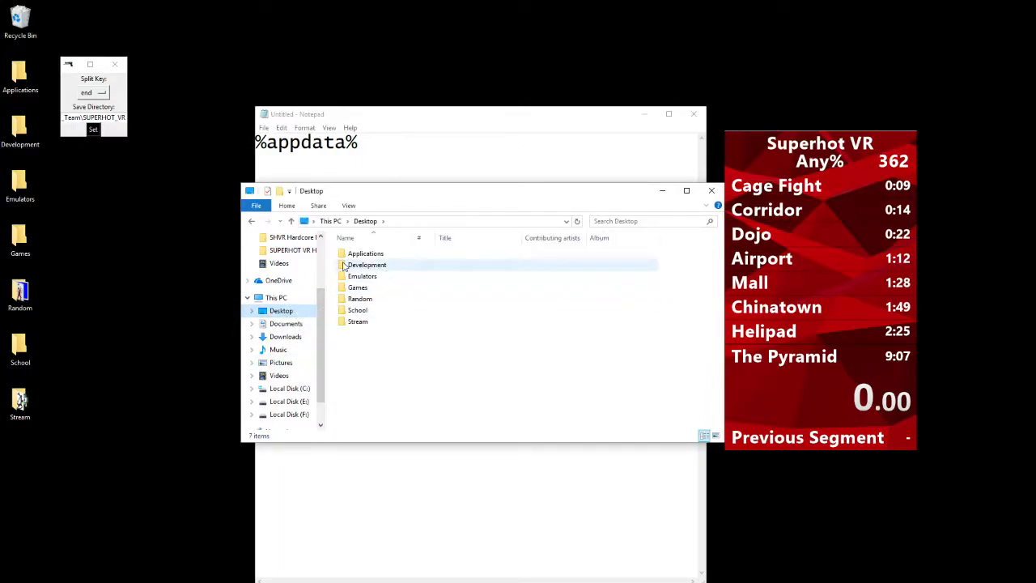
double_click(366, 265)
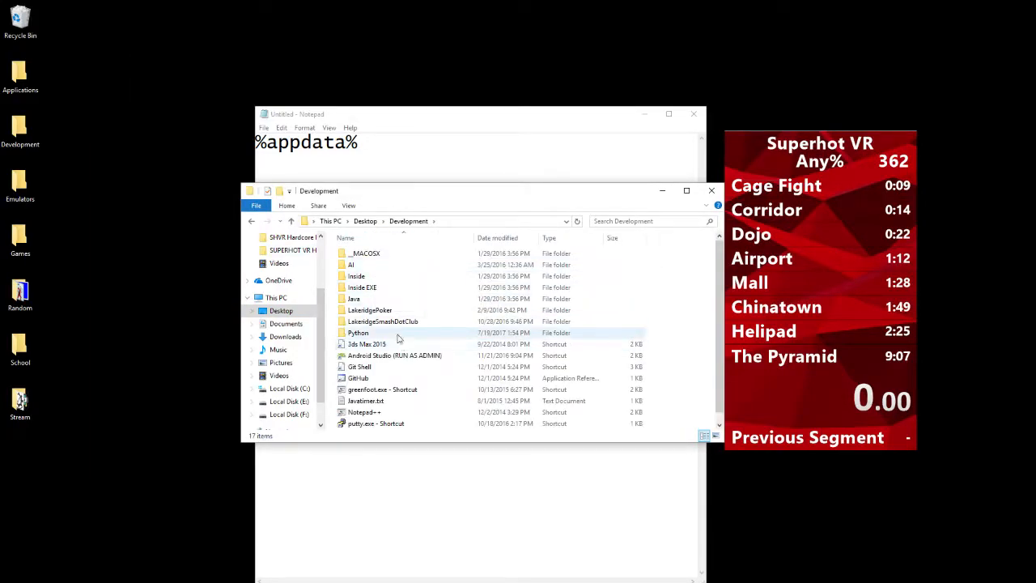
double_click(358, 333)
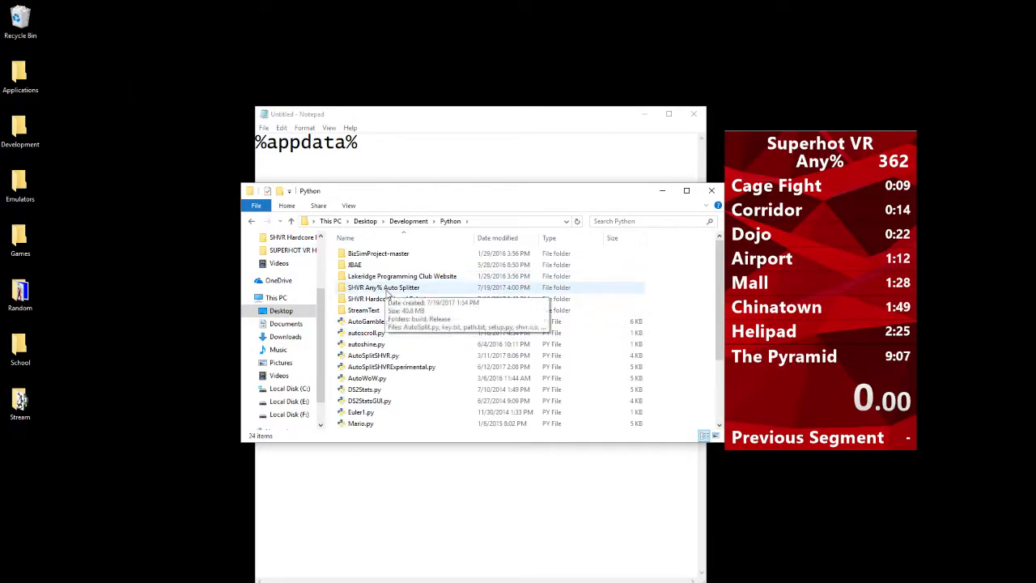
Open the SHVR Any% Auto Splitter Release folder and select AutoSplit.exe.
double_click(382, 289)
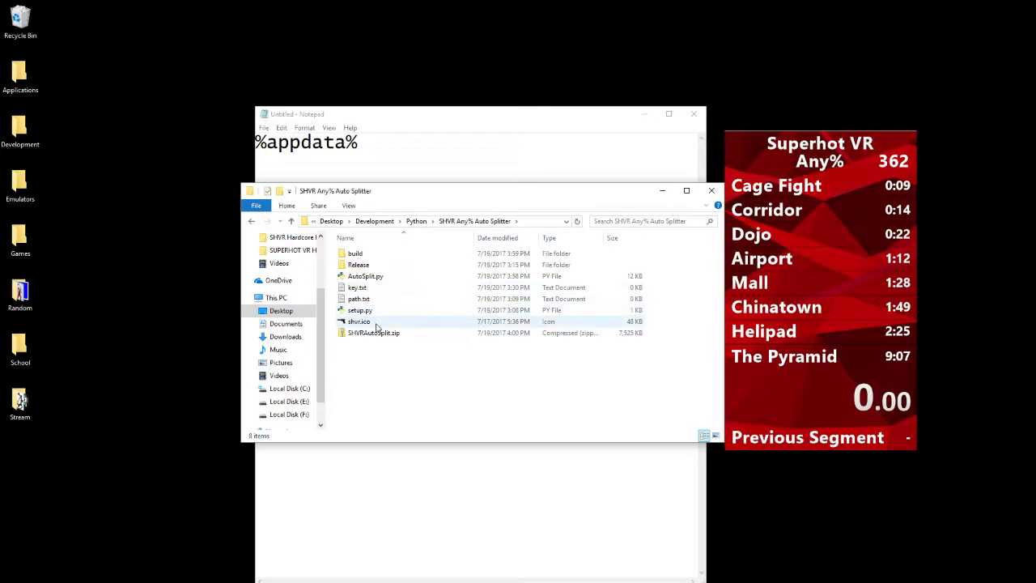
double_click(358, 266)
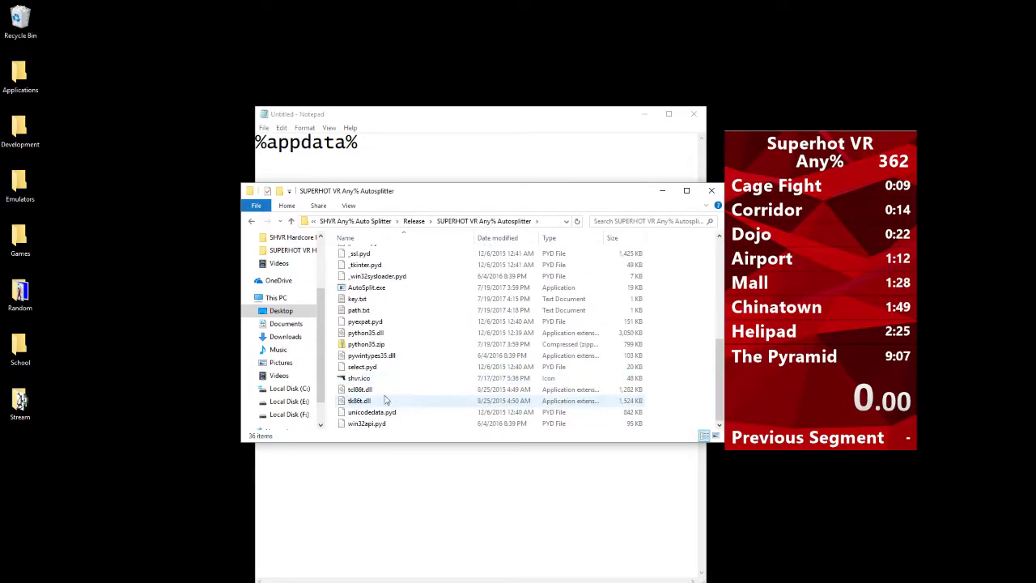
click(366, 288)
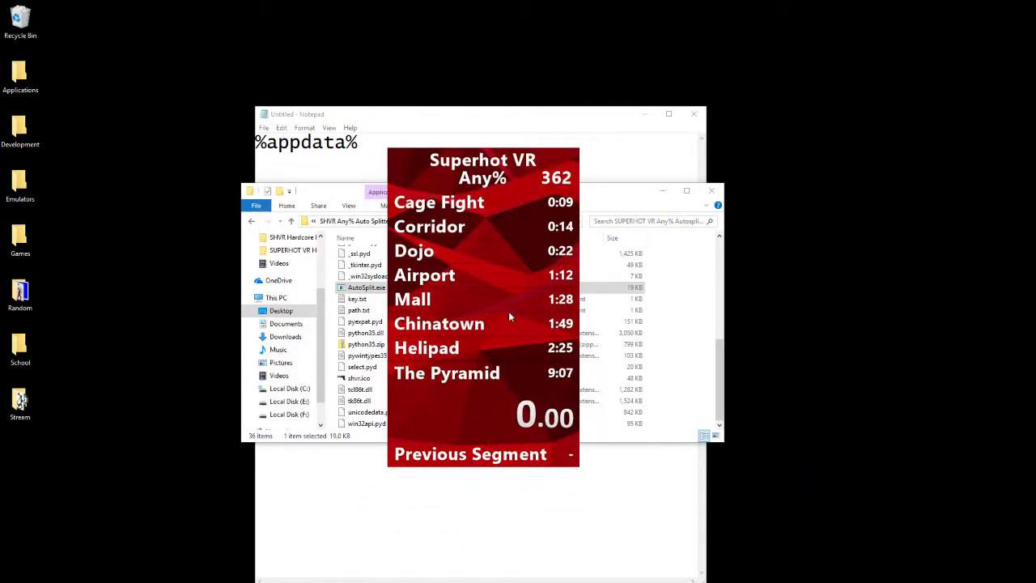
mouse_move(506, 350)
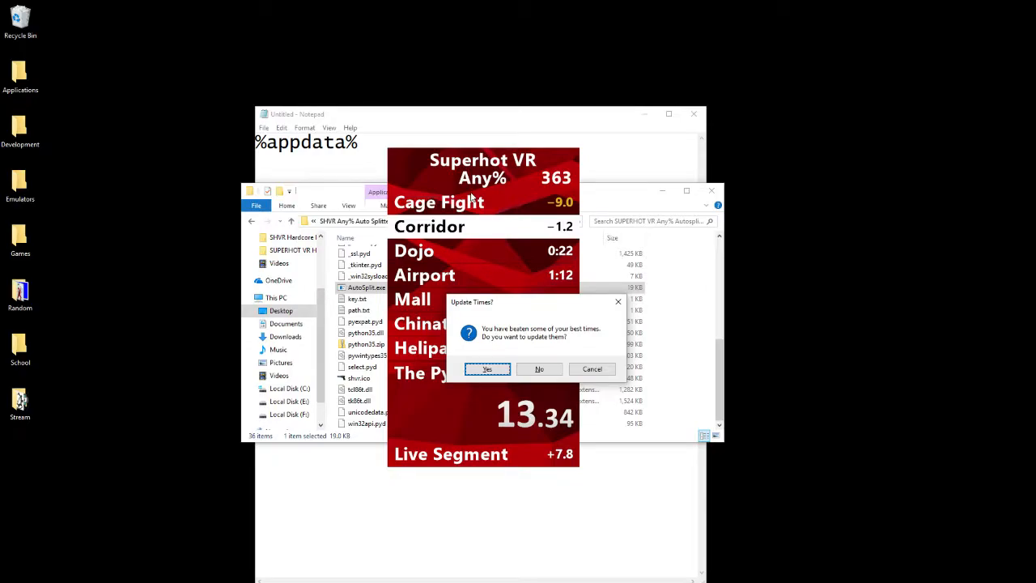
mouse_move(535, 316)
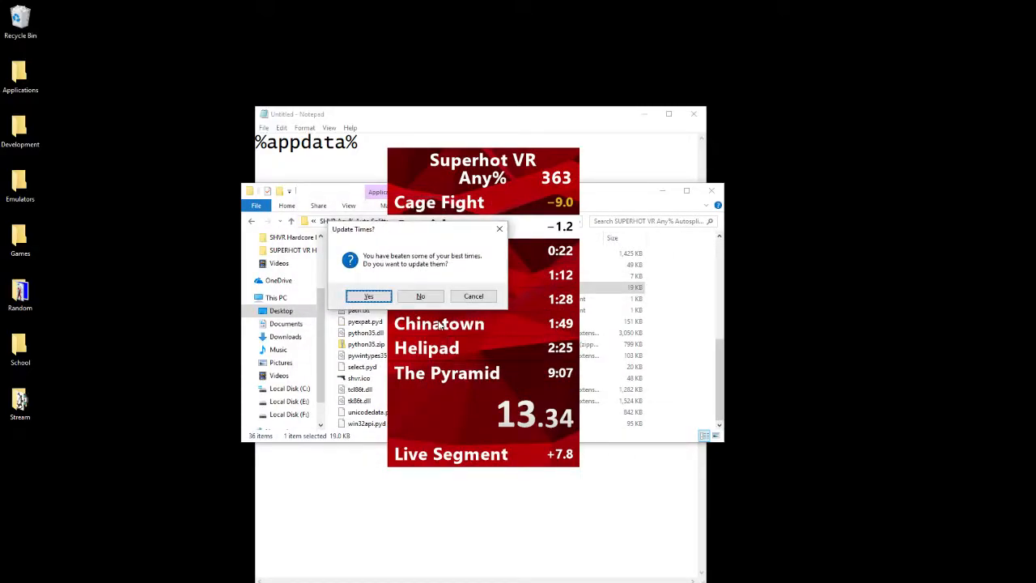
Decline both 'Update Times?' prompts after resetting, then bring up LiveSplit's context menu for the splits.
click(370, 295)
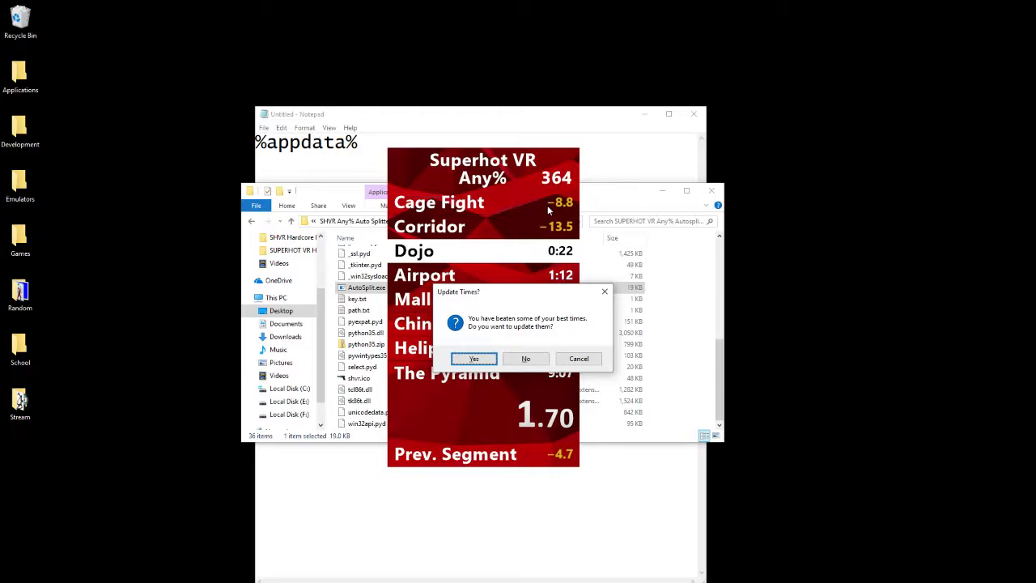
click(473, 359)
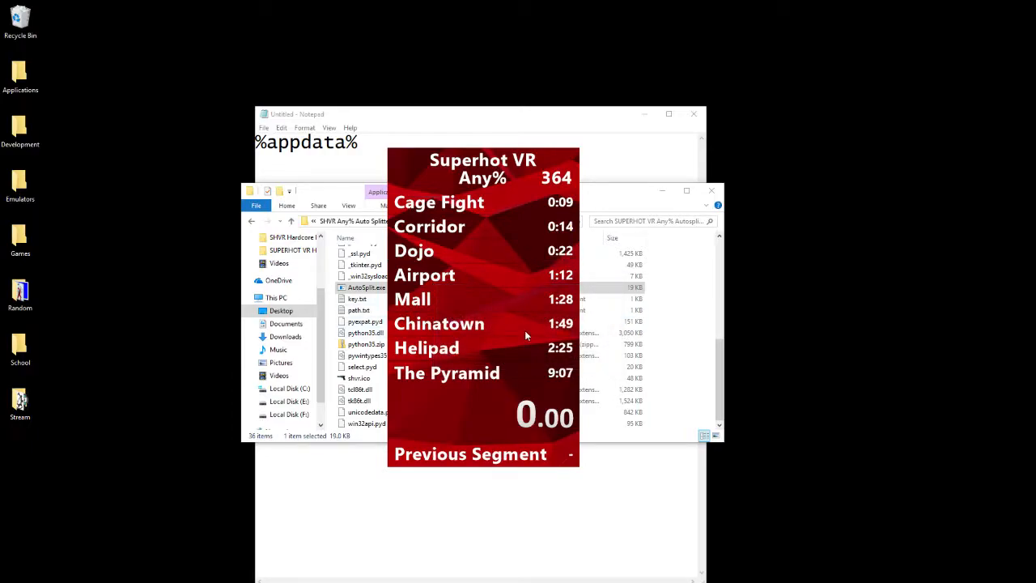
mouse_move(489, 308)
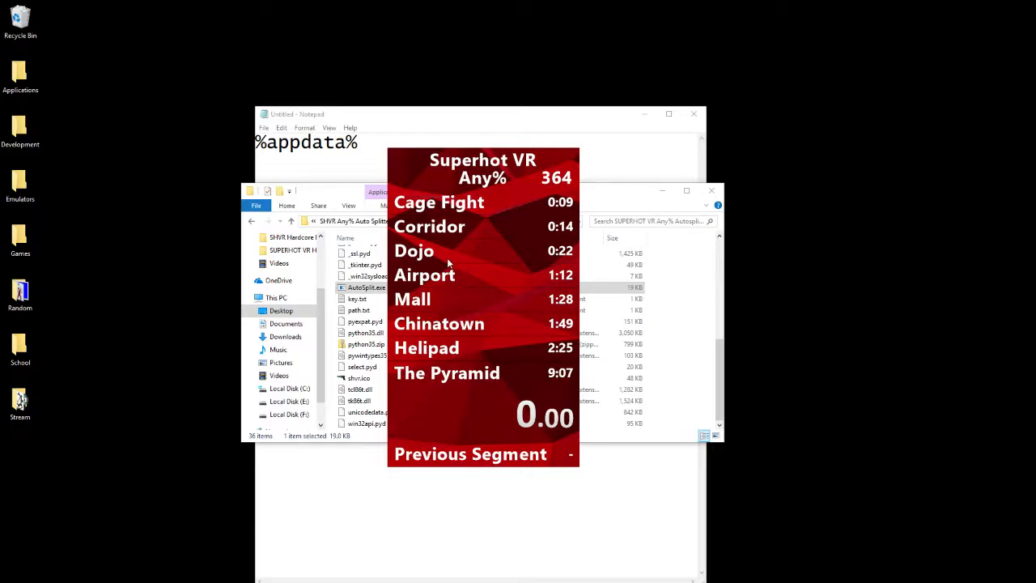
mouse_move(479, 277)
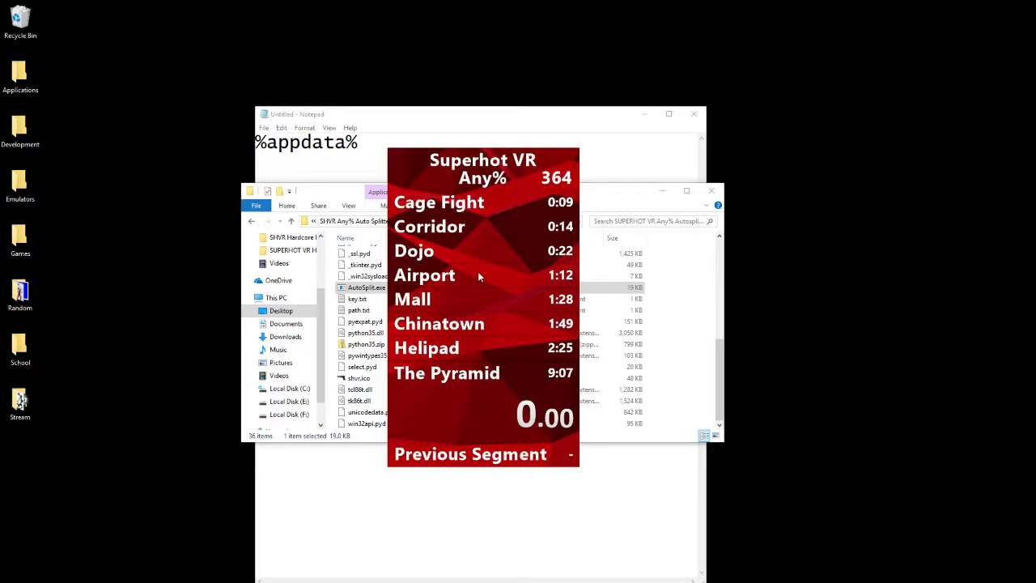
right_click(478, 275)
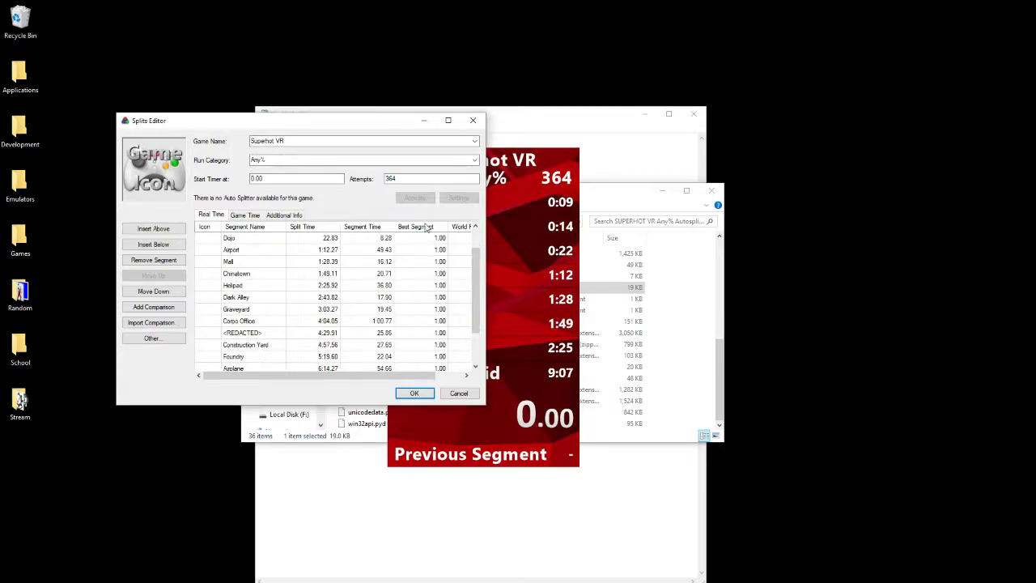
mouse_move(414, 298)
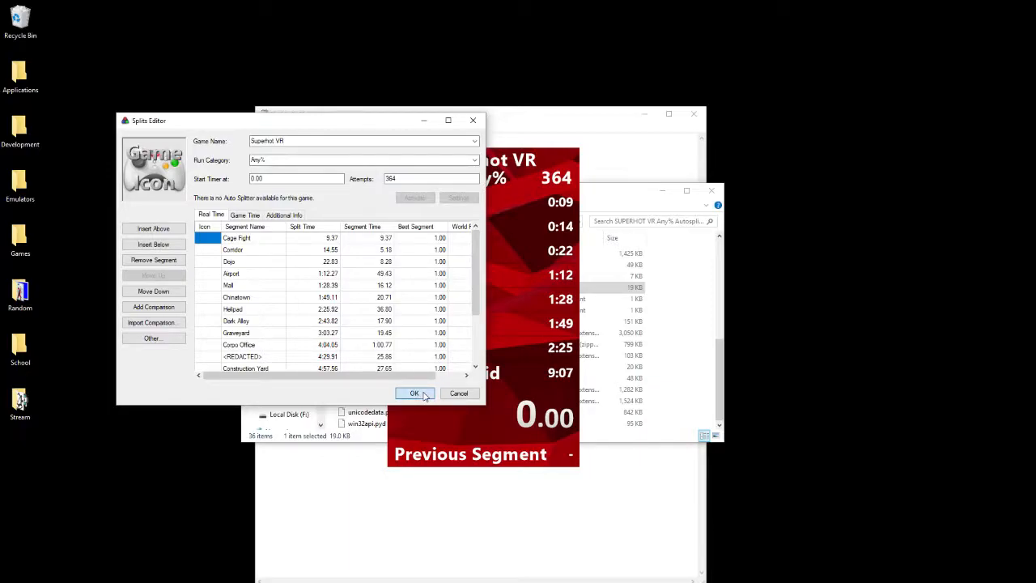
click(415, 394)
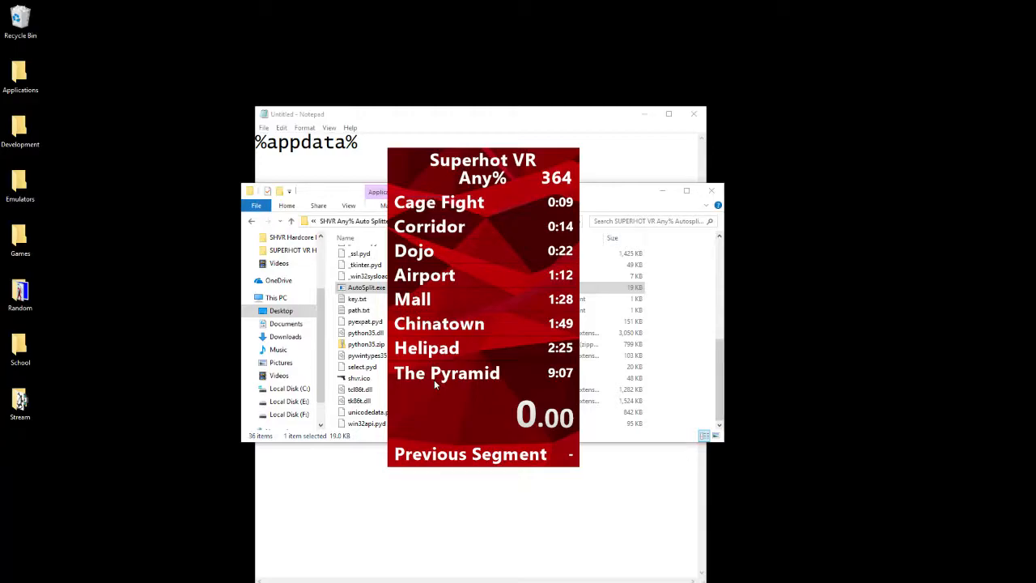
mouse_move(557, 181)
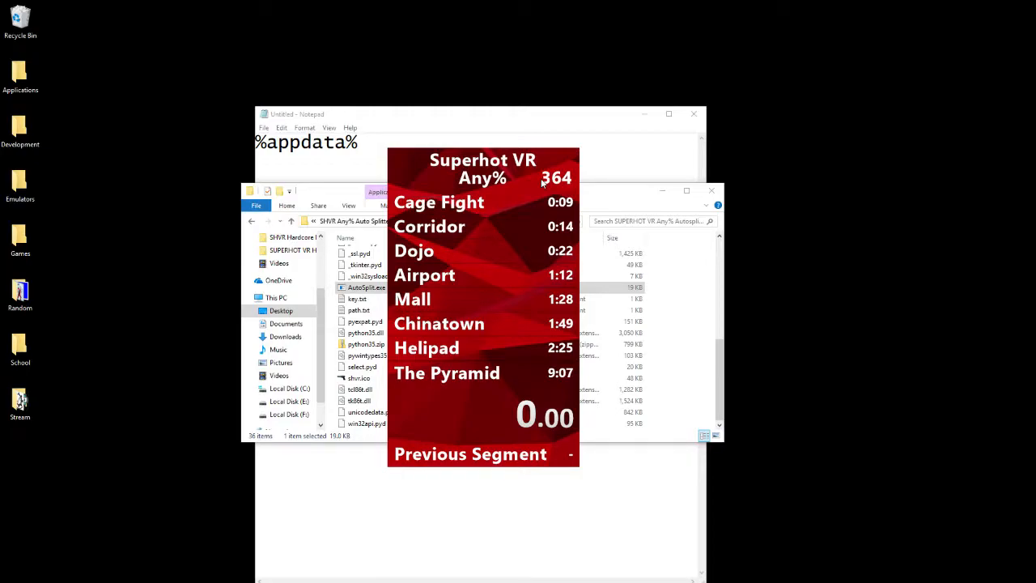
mouse_move(570, 230)
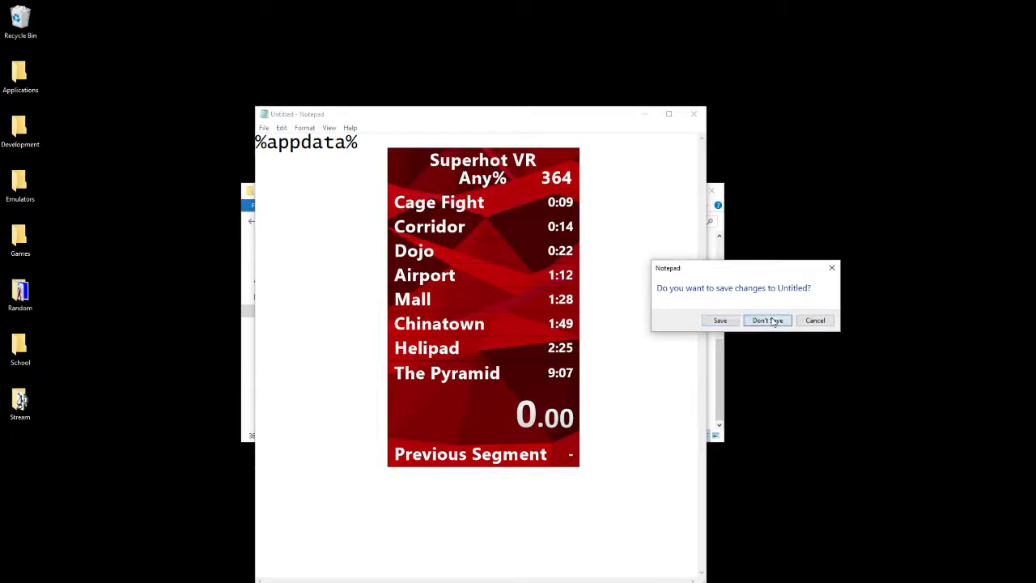
Discard the unsaved Notepad notes with Don't Save.
click(768, 321)
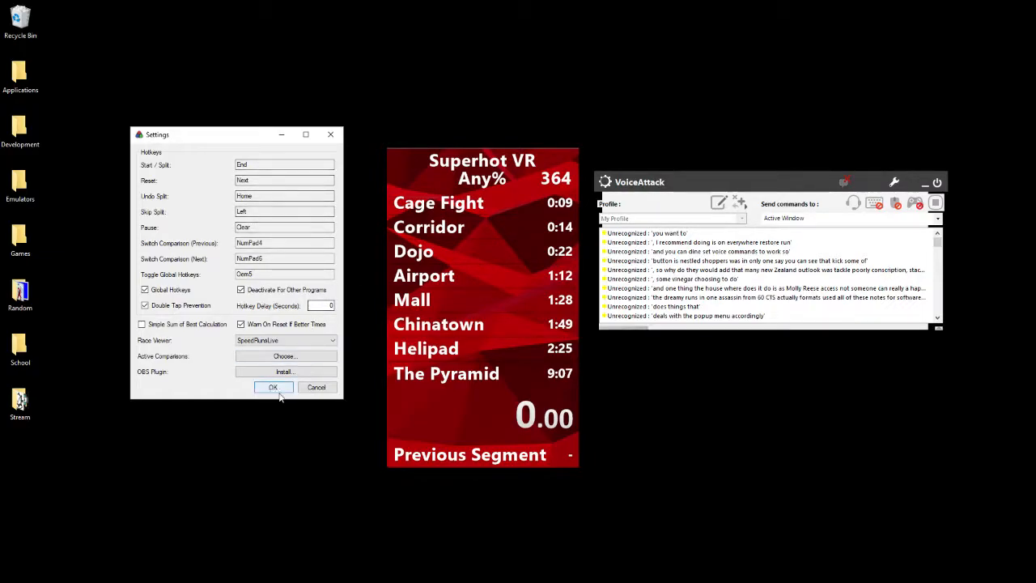
Close the hotkey settings and revisit the SUPERHOT_VR save folder under LocalLow\SUPERHOT_Team.
click(272, 387)
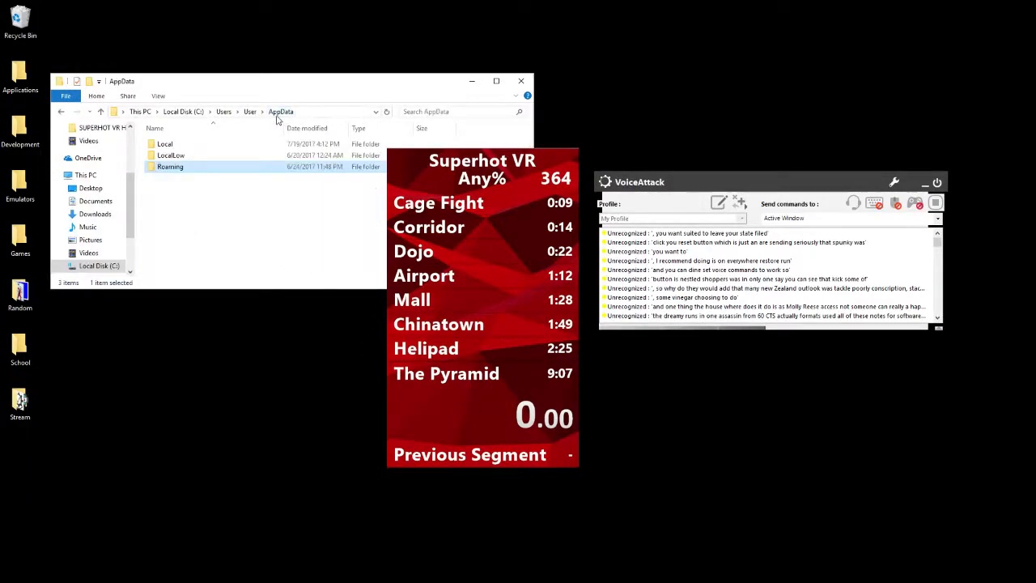
double_click(172, 155)
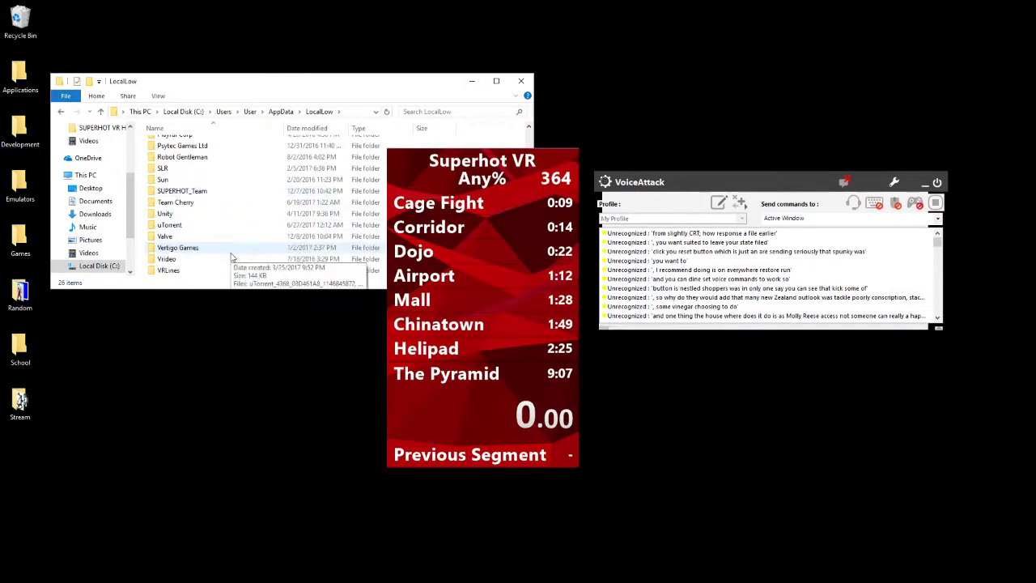
double_click(181, 191)
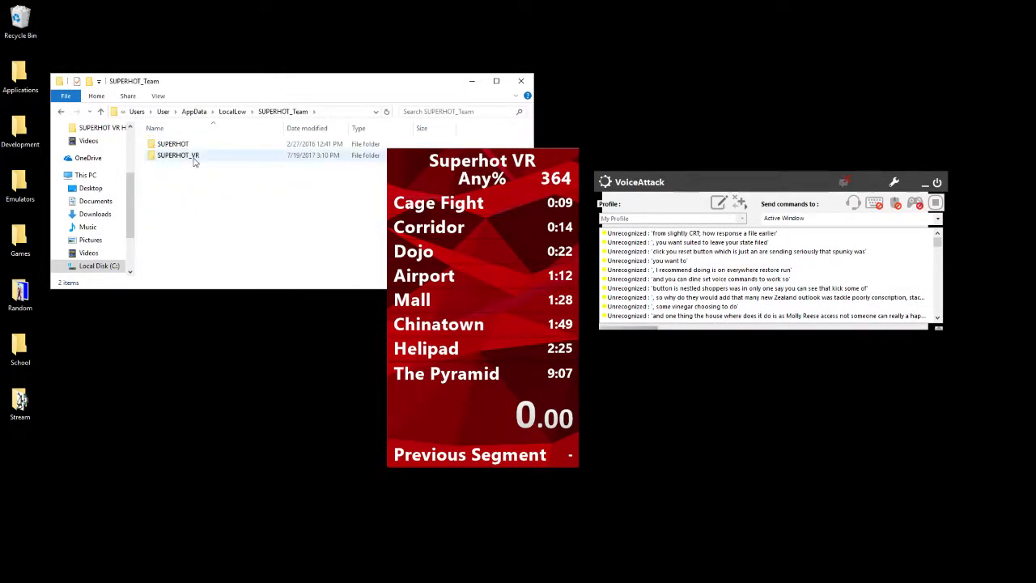
double_click(178, 155)
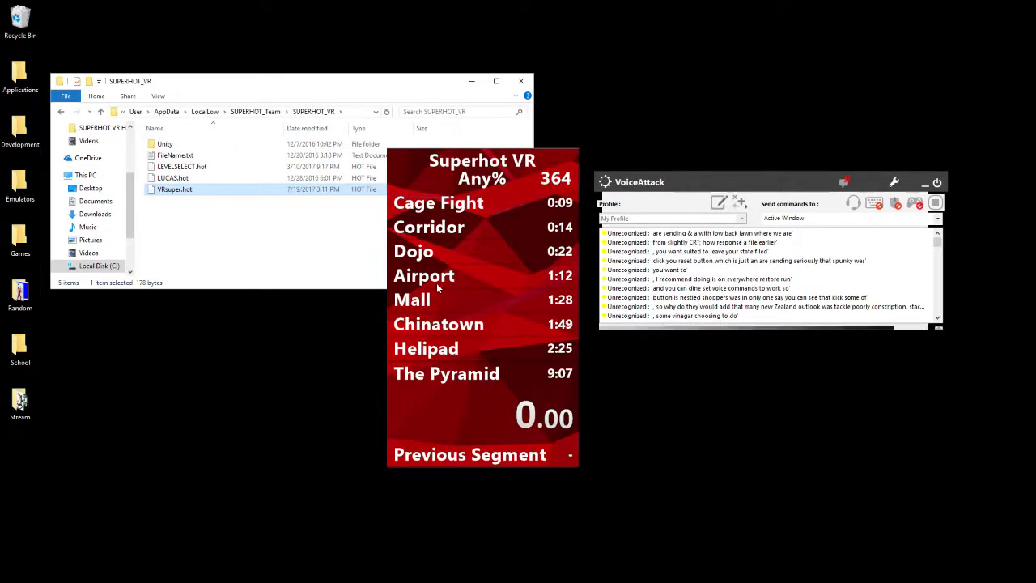
key(Delete)
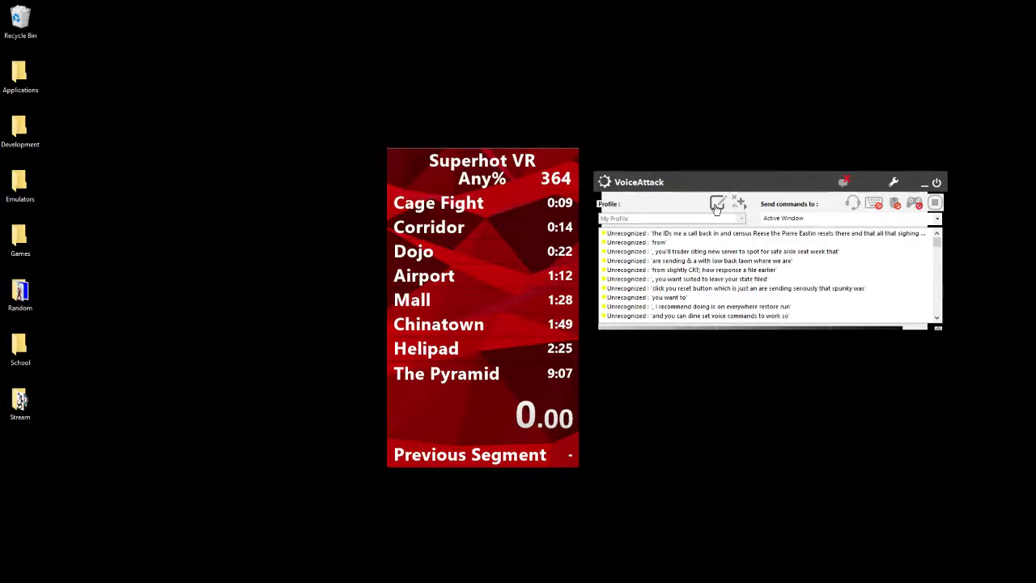
click(717, 204)
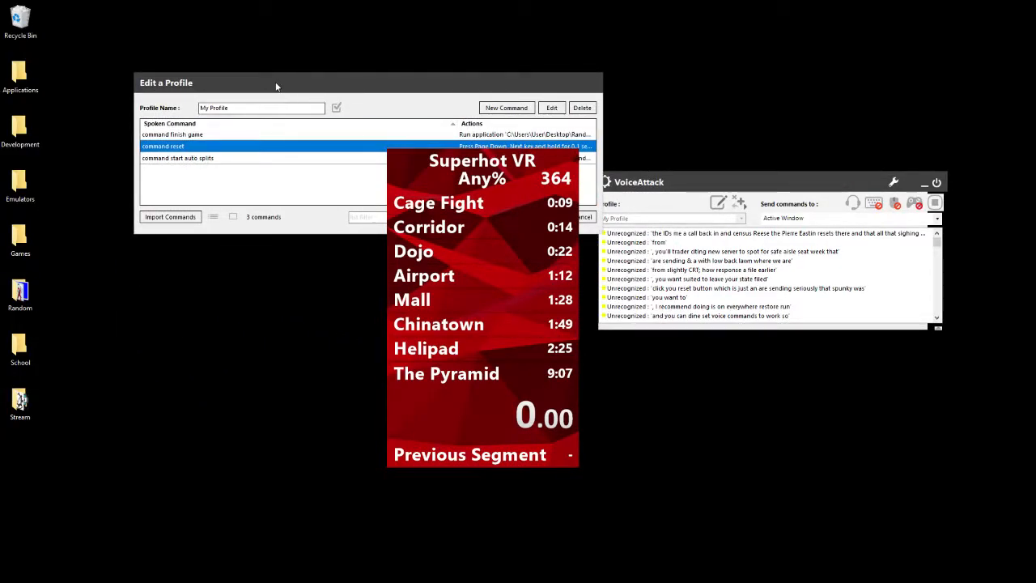
drag(275, 86, 231, 81)
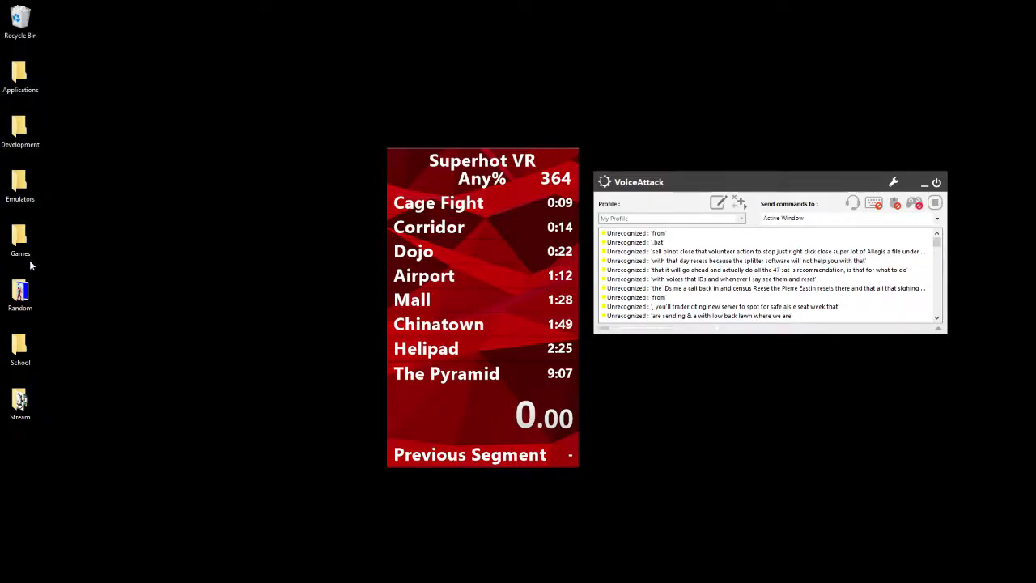
Open the SHVR BATS folder and review SuperhotAnyVRun.bat's del command in Notepad, then close it.
double_click(19, 294)
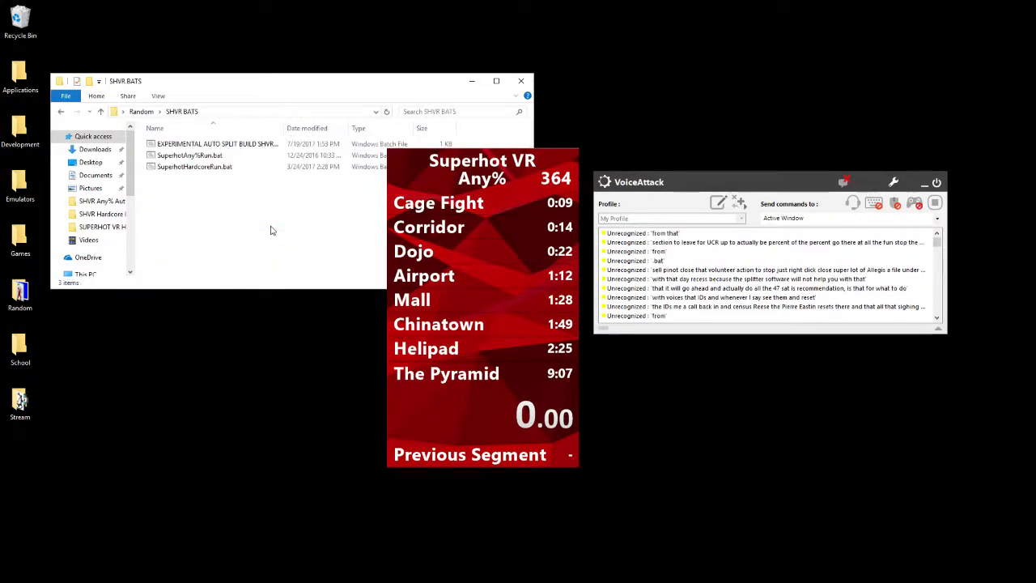
right_click(213, 143)
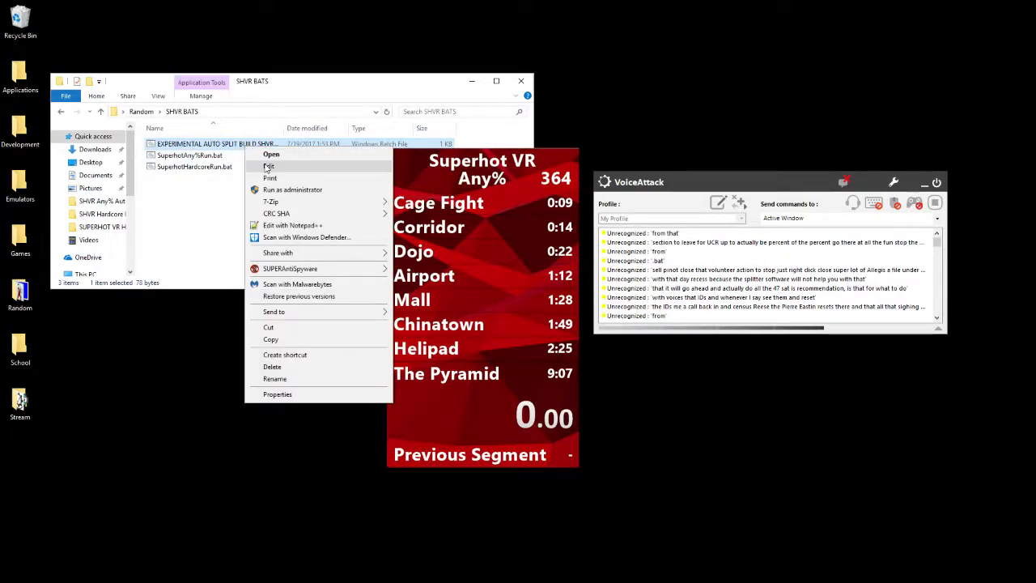
click(269, 165)
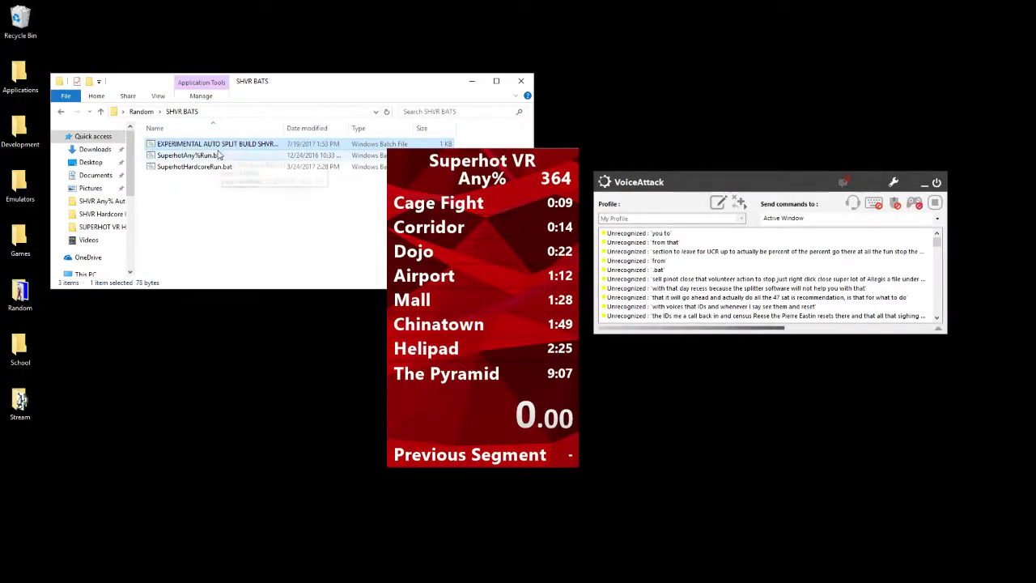
double_click(189, 155)
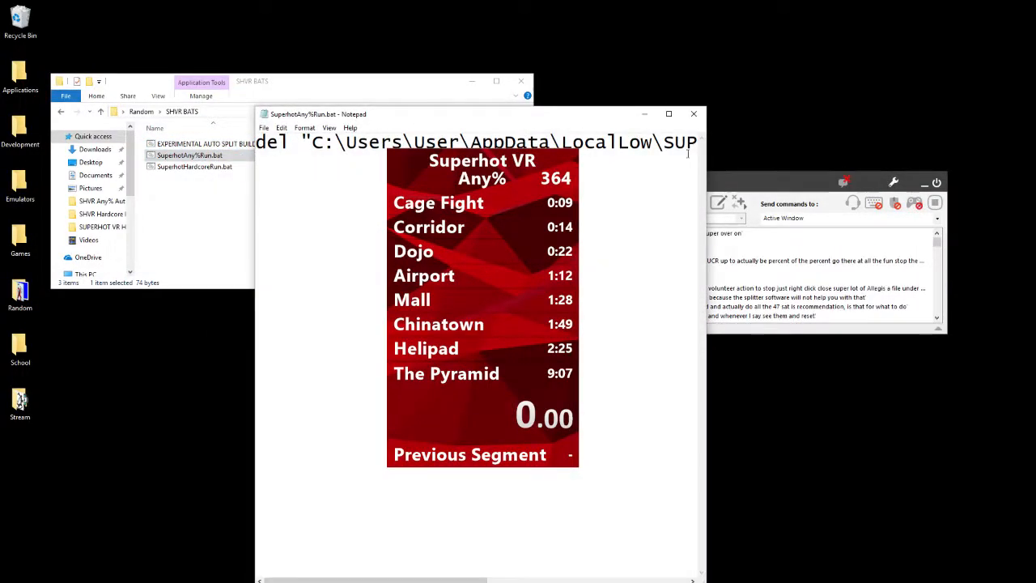
click(667, 113)
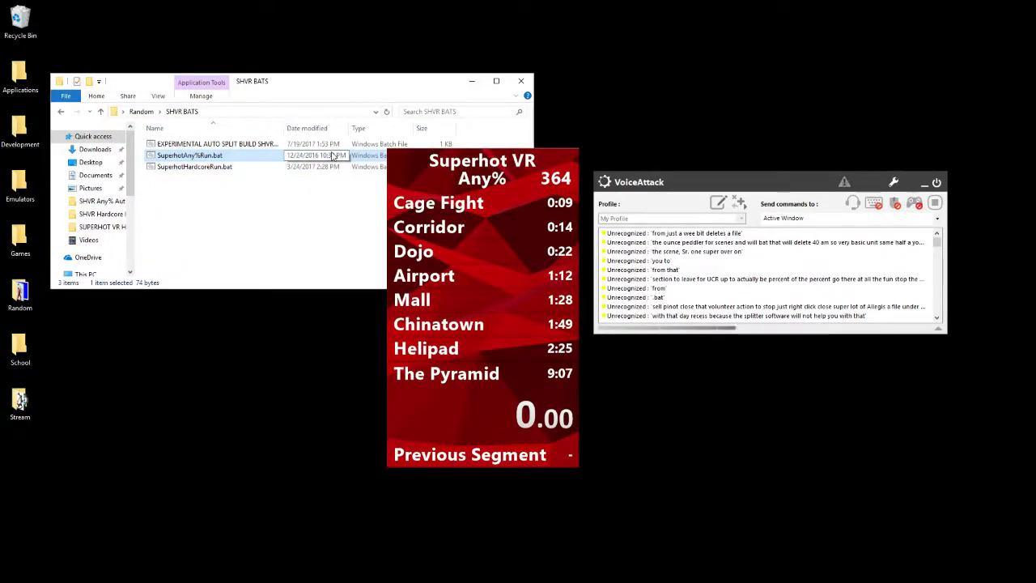
click(719, 204)
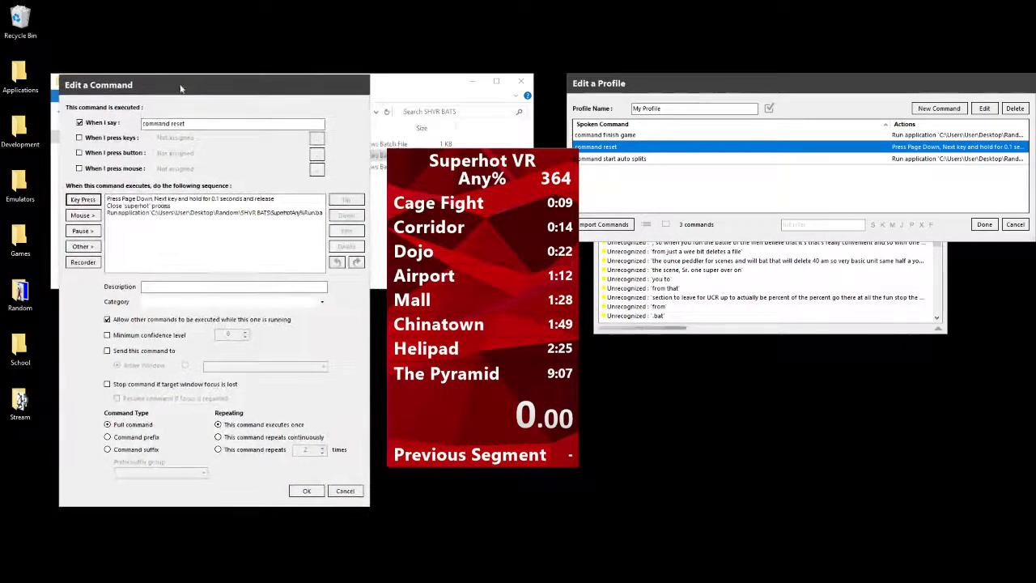
click(214, 199)
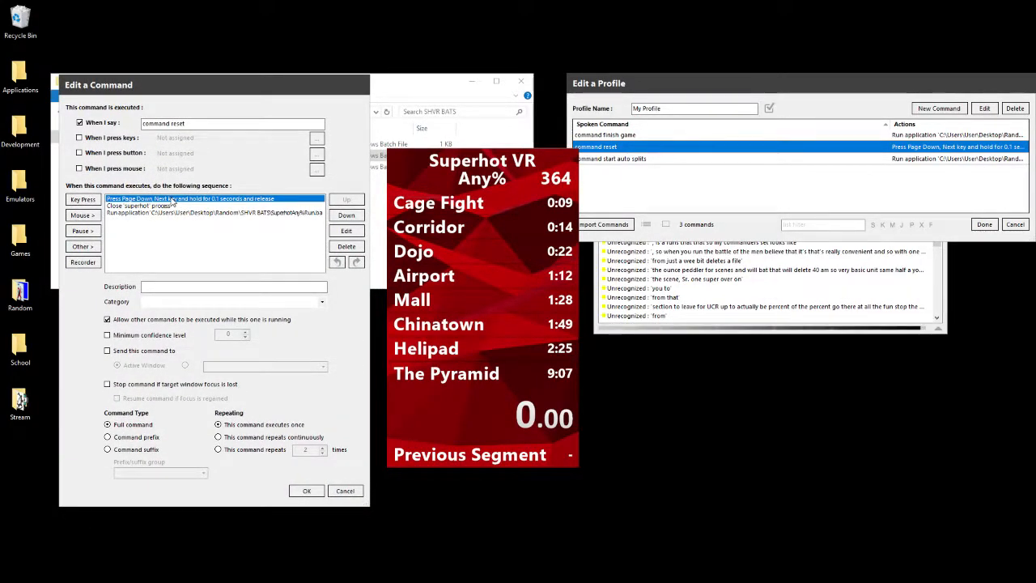
click(162, 204)
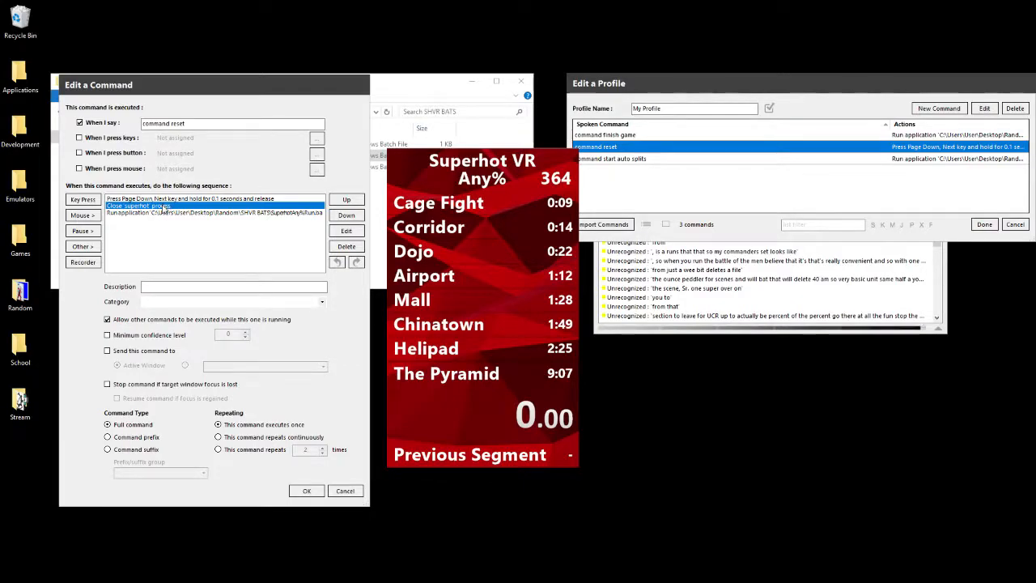
click(214, 214)
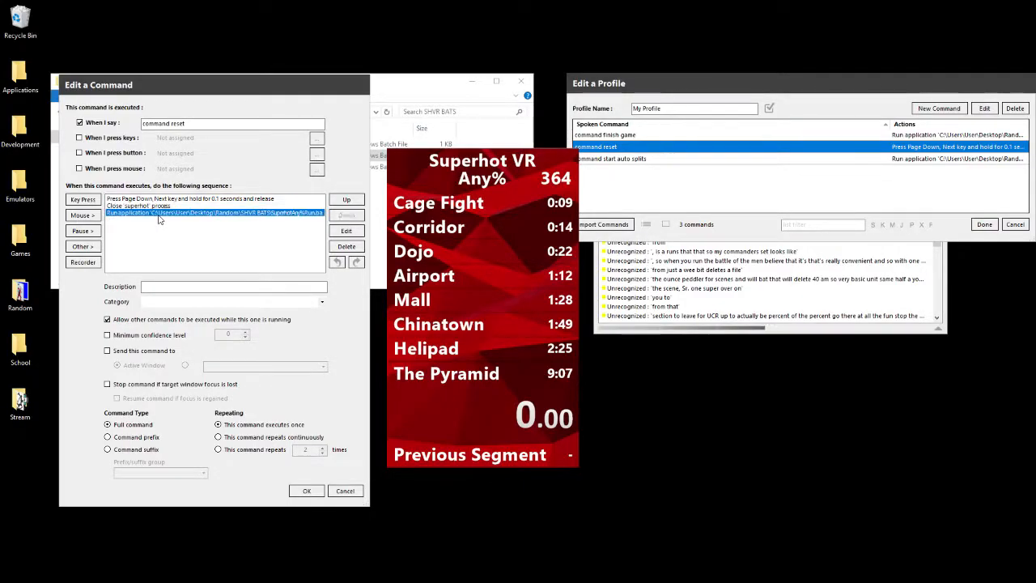
mouse_move(256, 227)
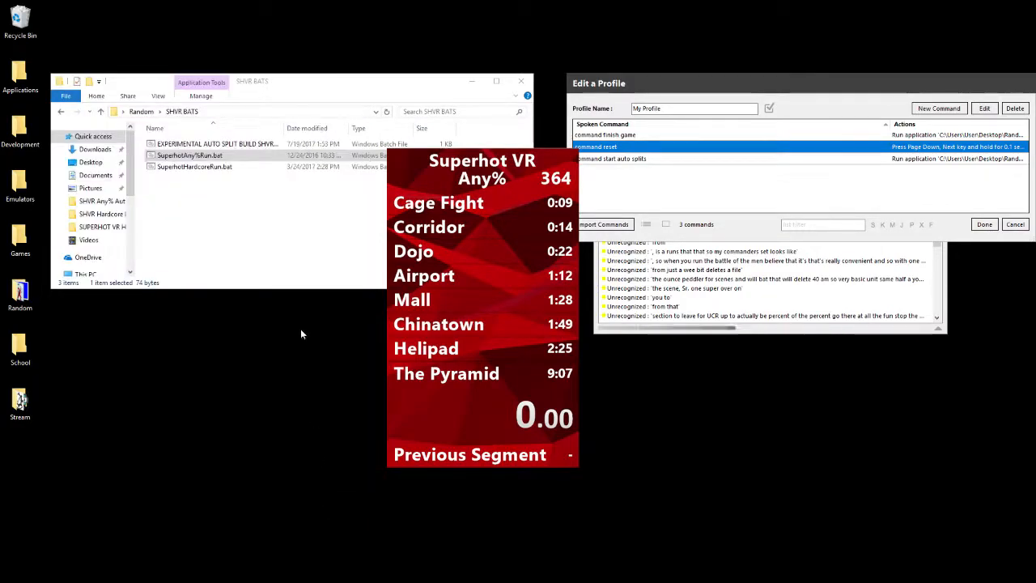
mouse_move(298, 93)
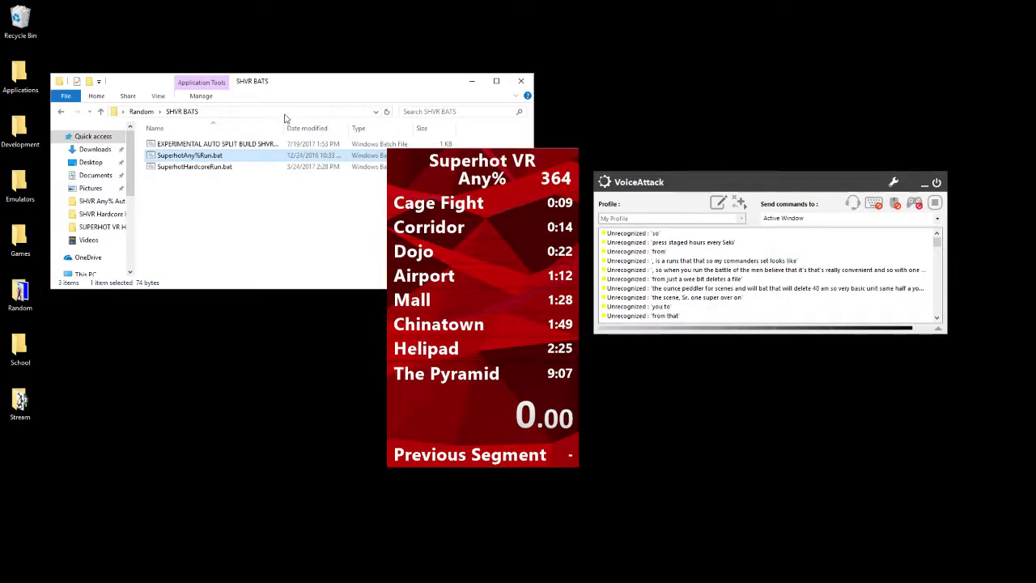
Close the SHVR BATS folder, quit VoiceAttack, and close LiveSplit answering No to Save Splits.
click(521, 81)
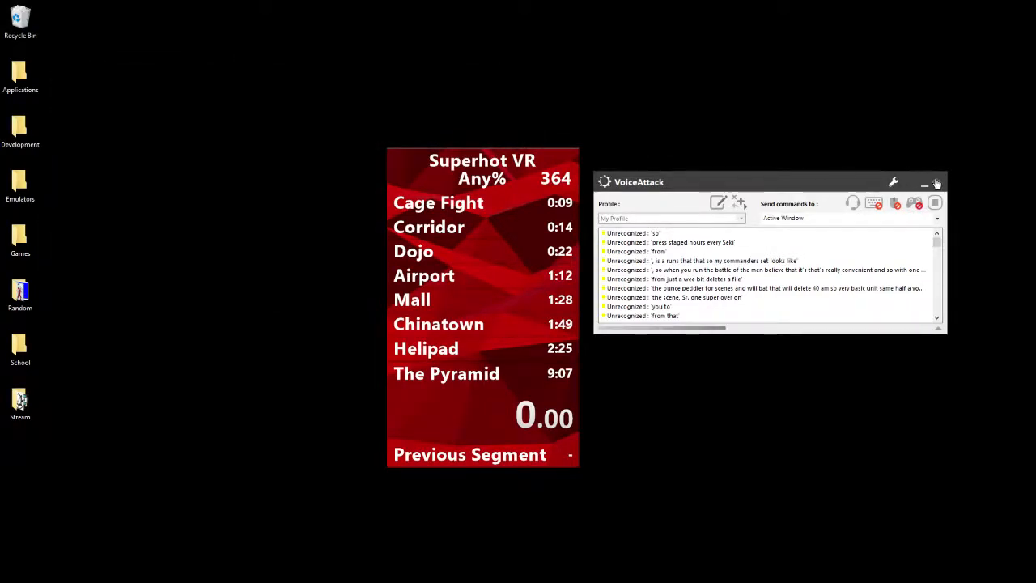
click(936, 182)
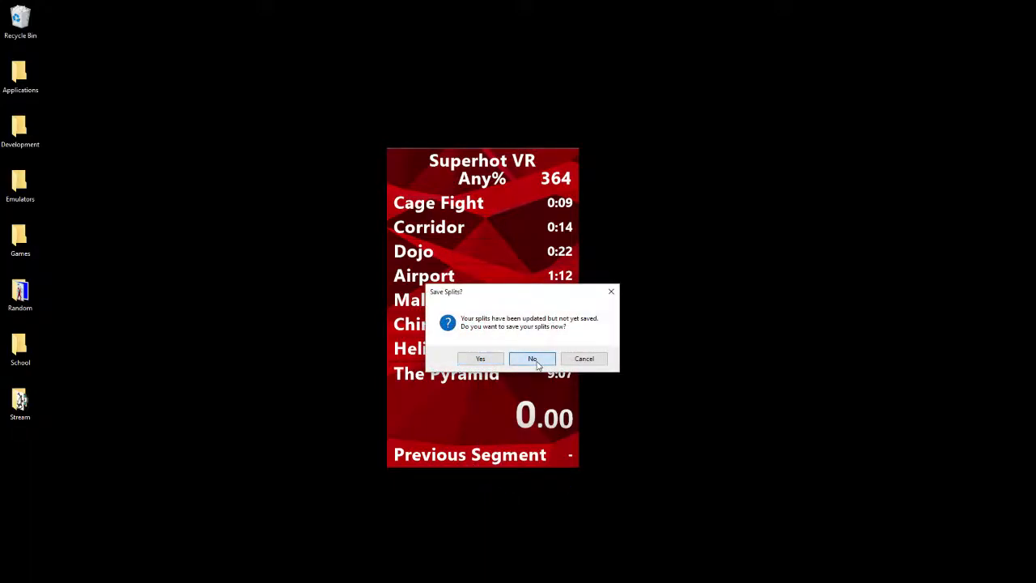
click(531, 359)
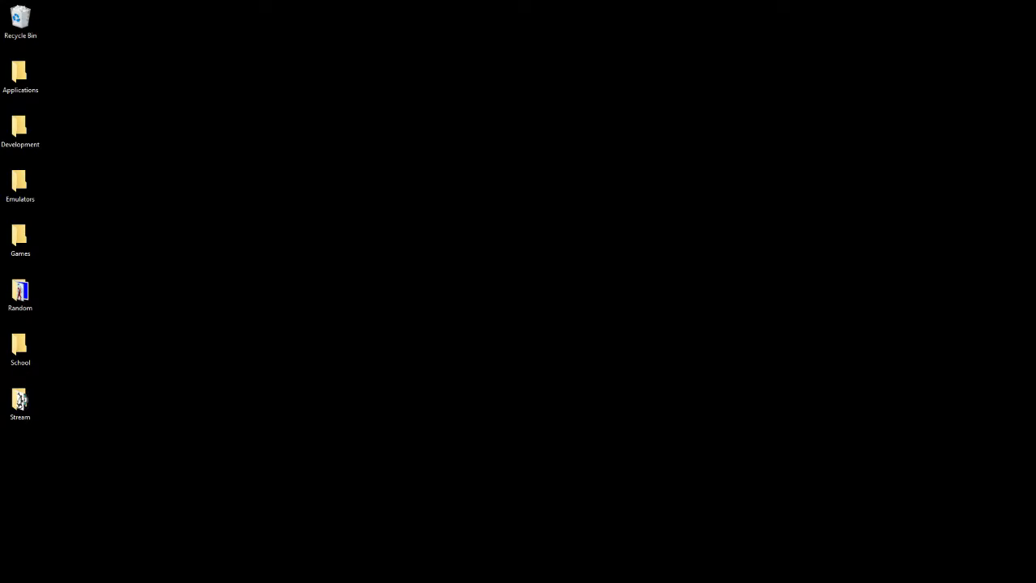